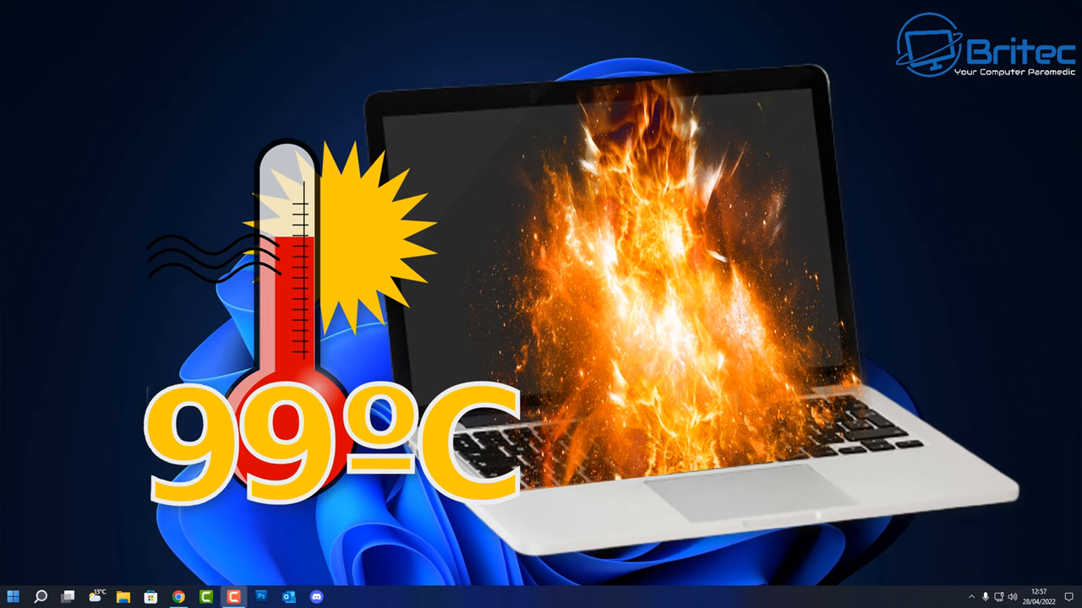
{"action": "mouse_move", "coordinate": [27, 583]}
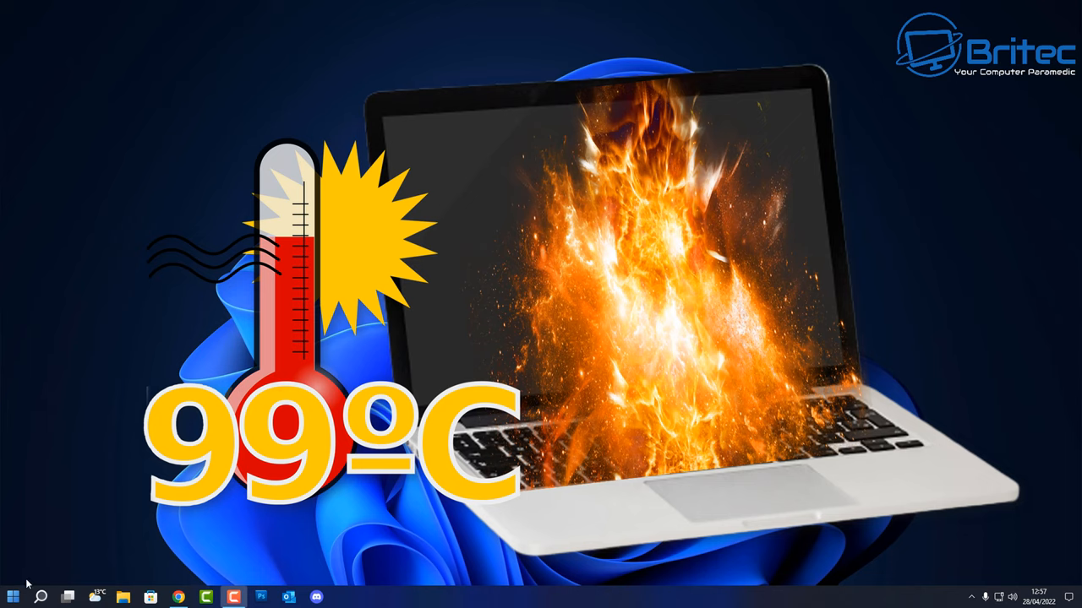
View the CPU performance page in Task Manager (Ryzen 7 3800X), then close it
{"action": "right_click", "coordinate": [14, 598]}
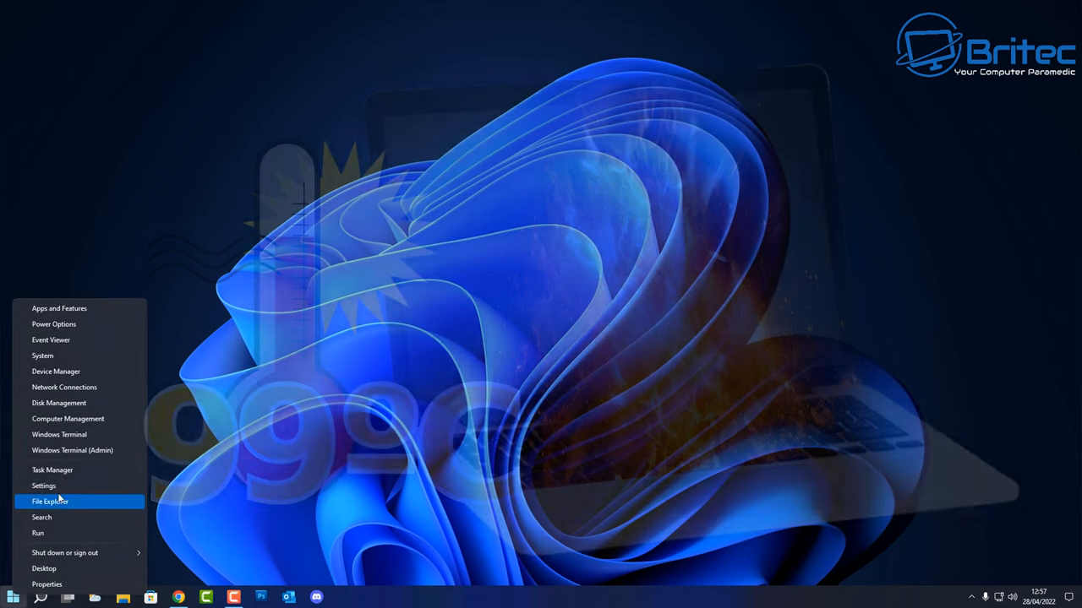
{"action": "left_click", "coordinate": [51, 470]}
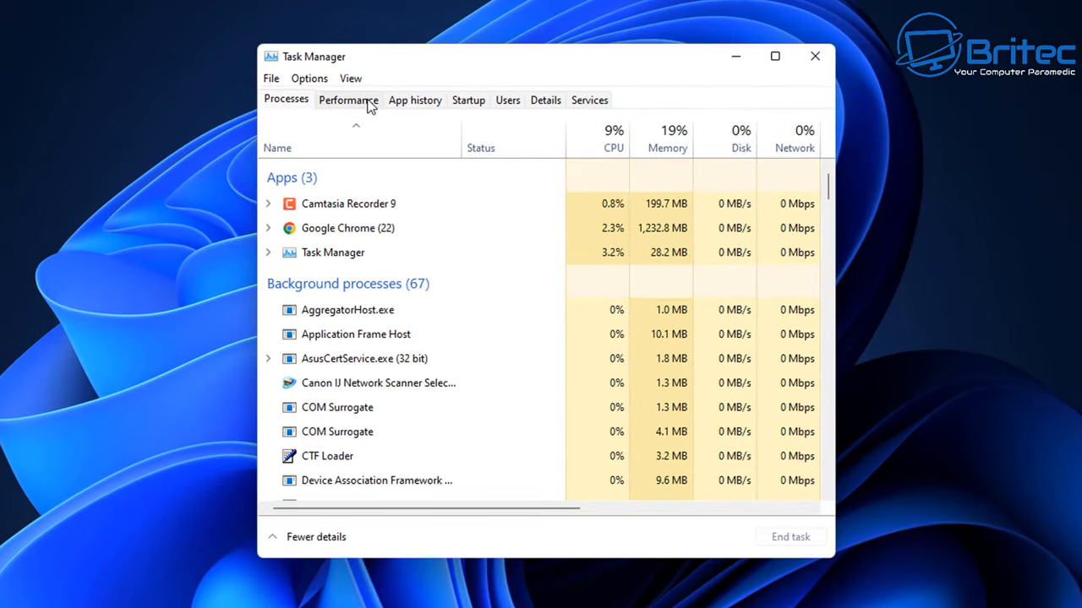
{"action": "left_click", "coordinate": [348, 100]}
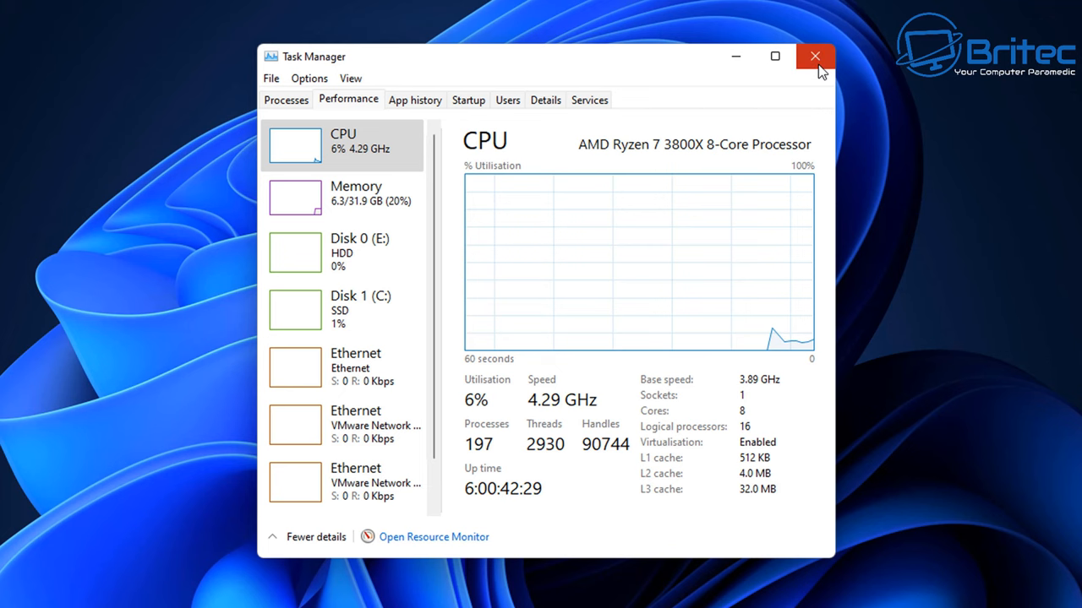
{"action": "left_click", "coordinate": [815, 56]}
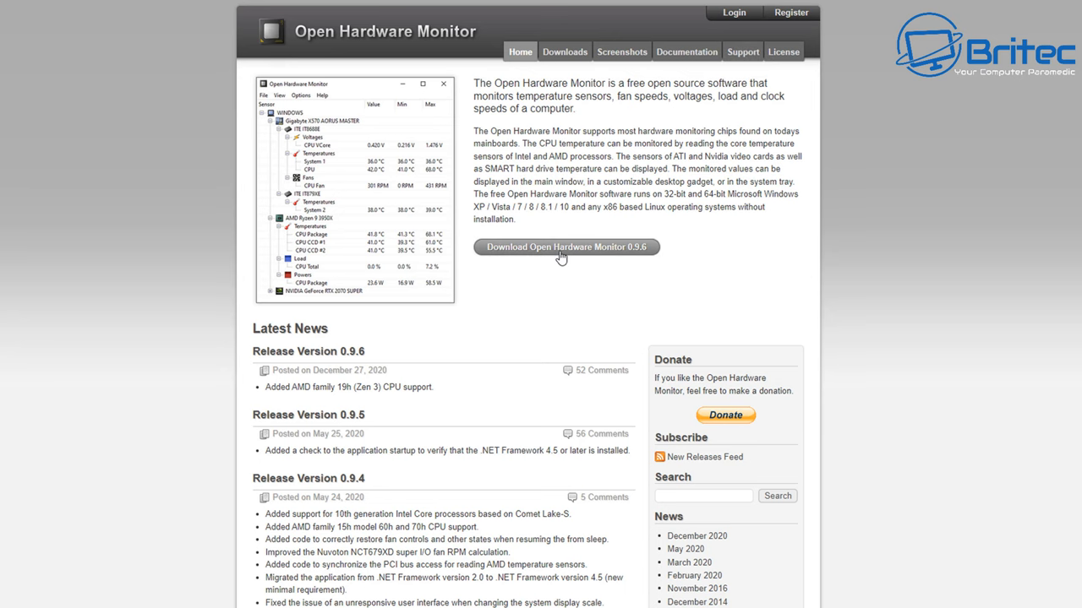
Download the Open Hardware Monitor 0.9.6 zip from the Downloads page
{"action": "left_click", "coordinate": [564, 51]}
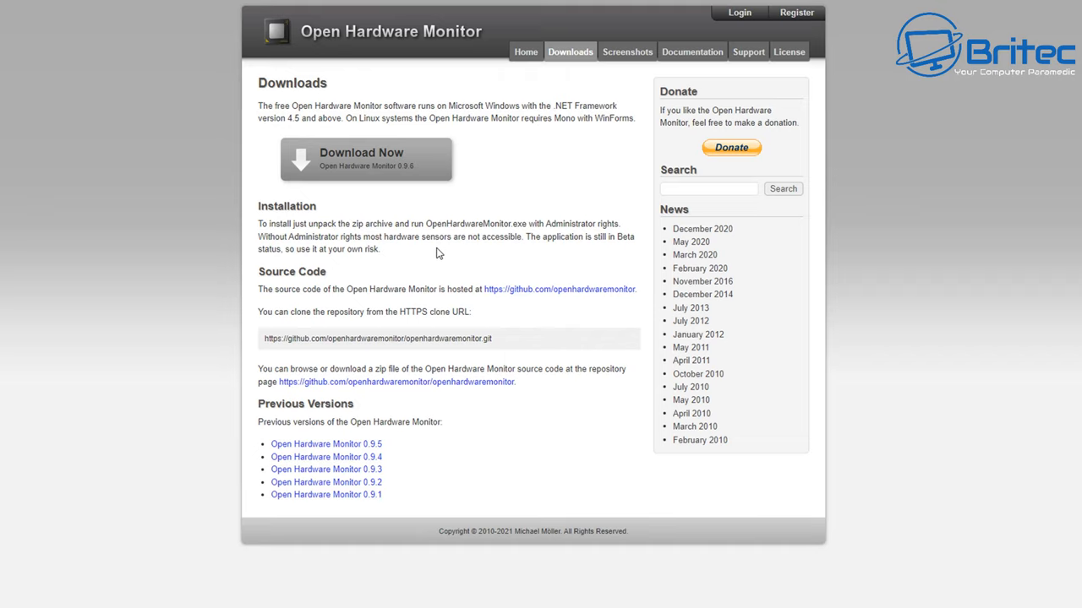
{"action": "mouse_move", "coordinate": [362, 186]}
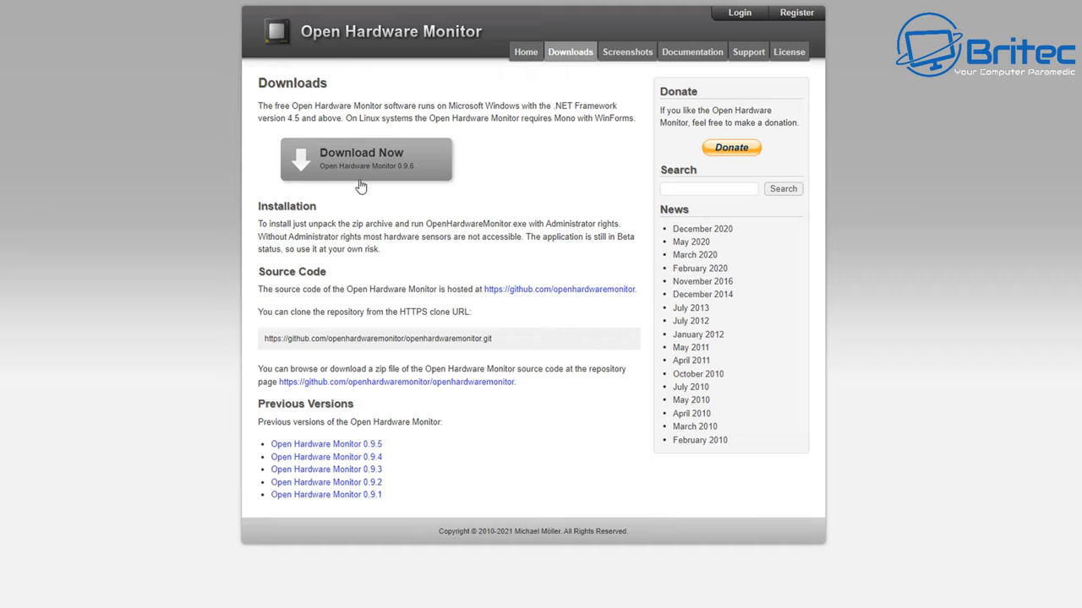
{"action": "left_click", "coordinate": [365, 159]}
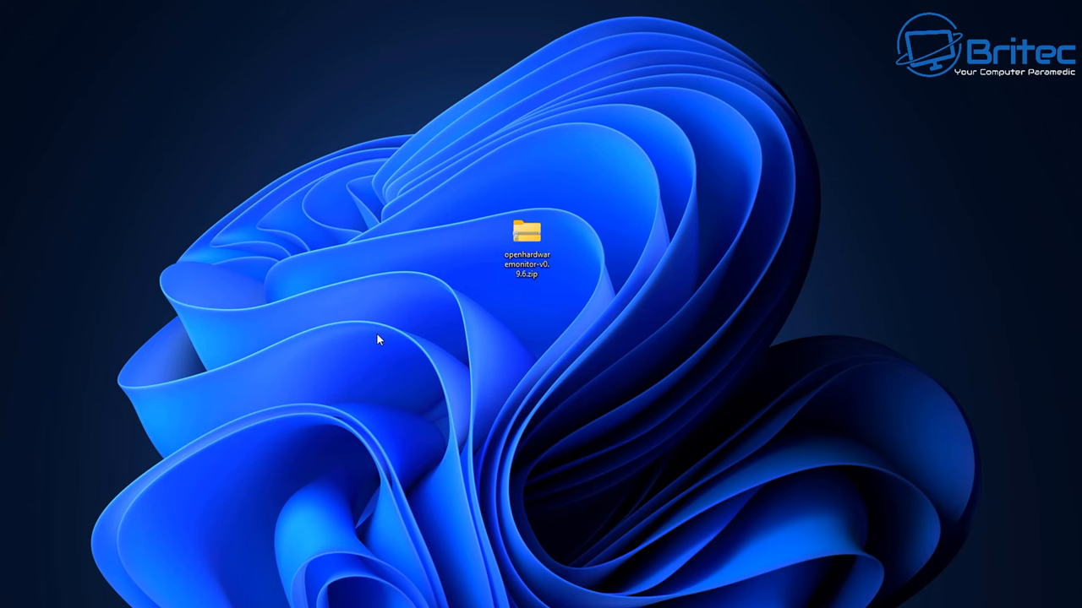
Extract the downloaded Open Hardware Monitor archive to the desktop
{"action": "right_click", "coordinate": [527, 236]}
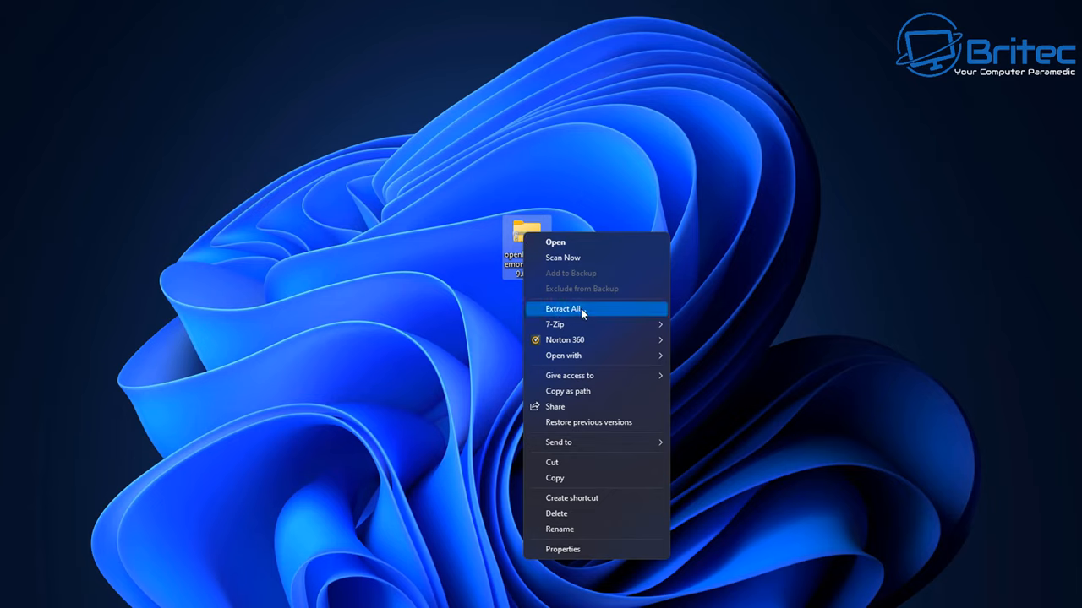
{"action": "left_click", "coordinate": [562, 307]}
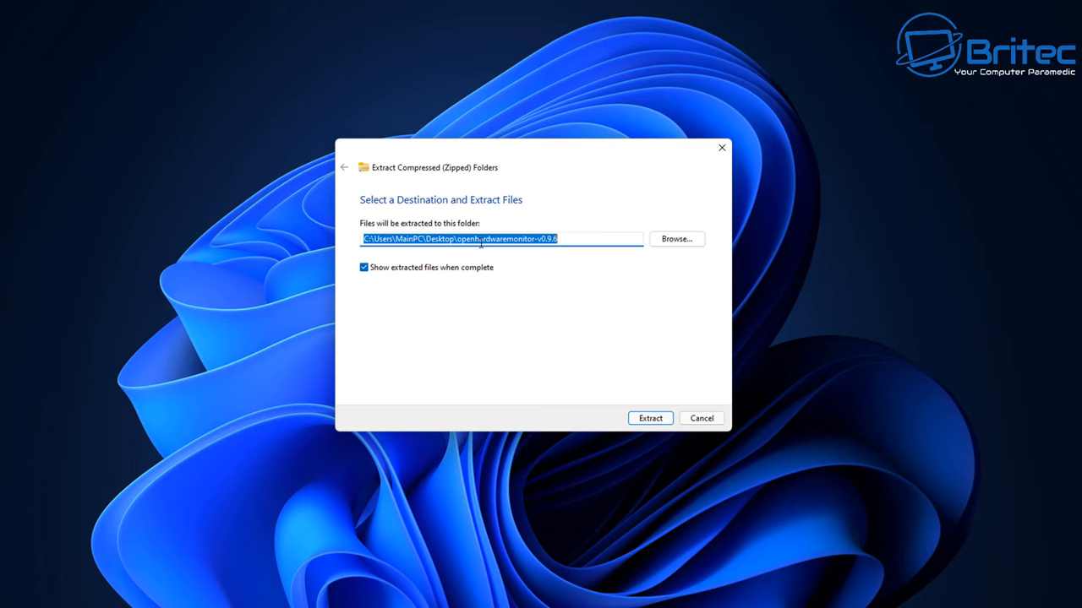
{"action": "left_click", "coordinate": [649, 419]}
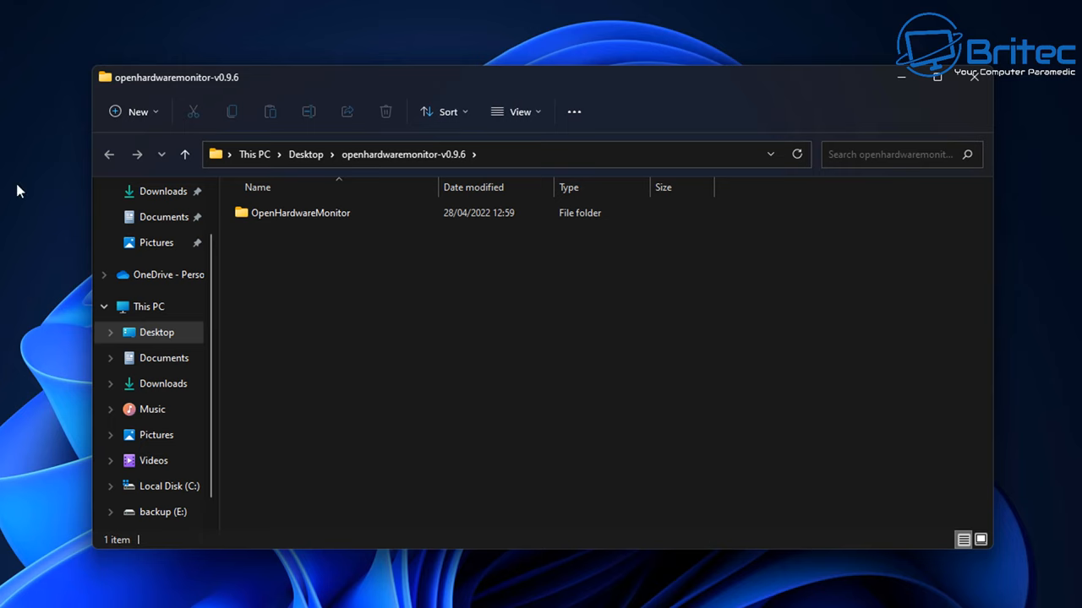
Launch OpenHardwareMonitor.exe from the extracted OpenHardwareMonitor folder
{"action": "double_click", "coordinate": [301, 213]}
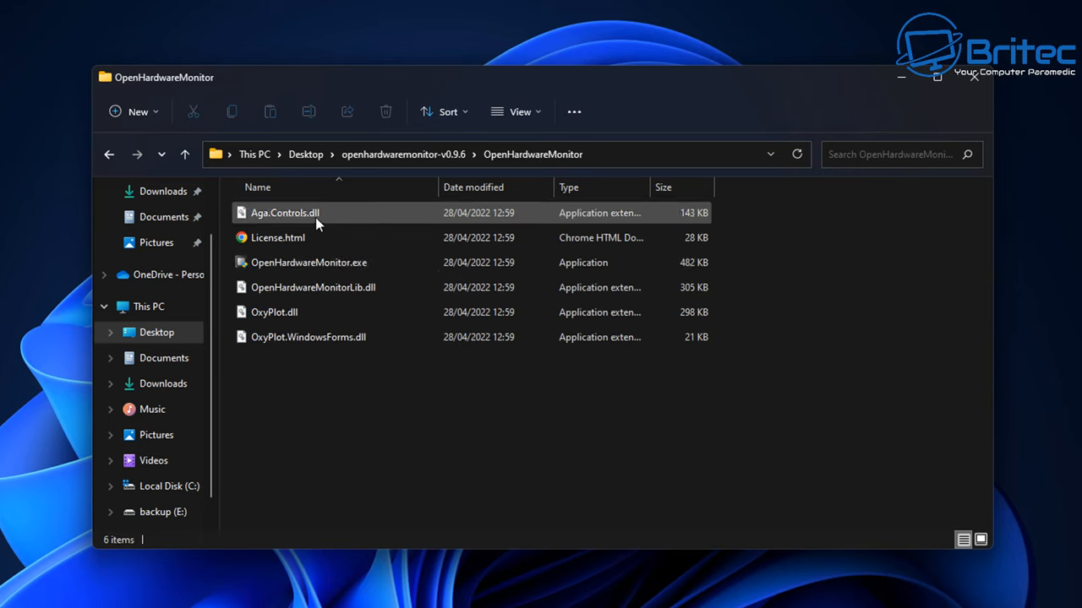
{"action": "left_click", "coordinate": [371, 399]}
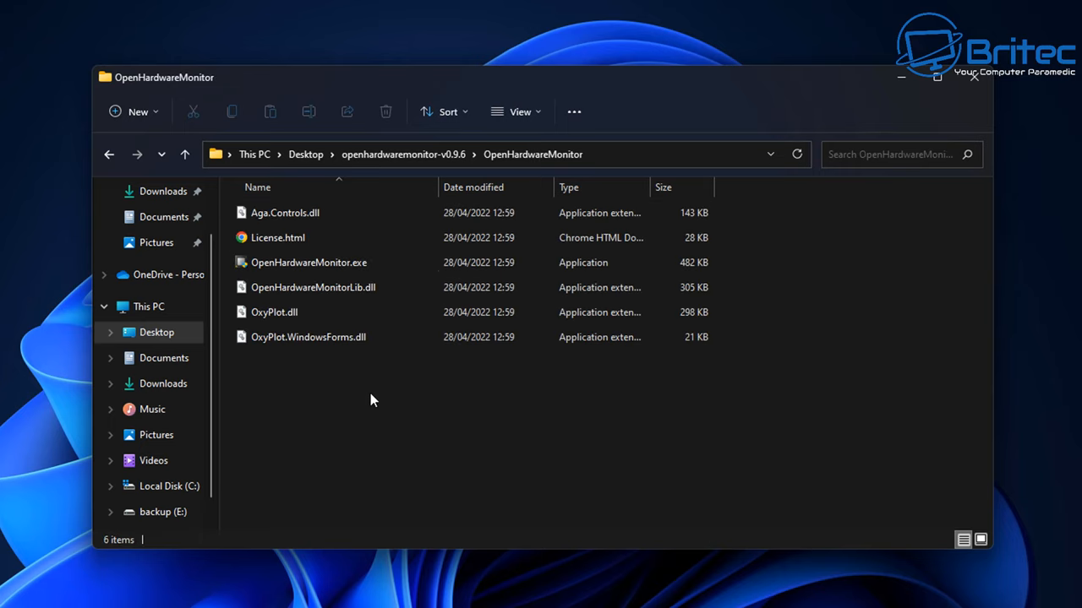
{"action": "left_click", "coordinate": [308, 262]}
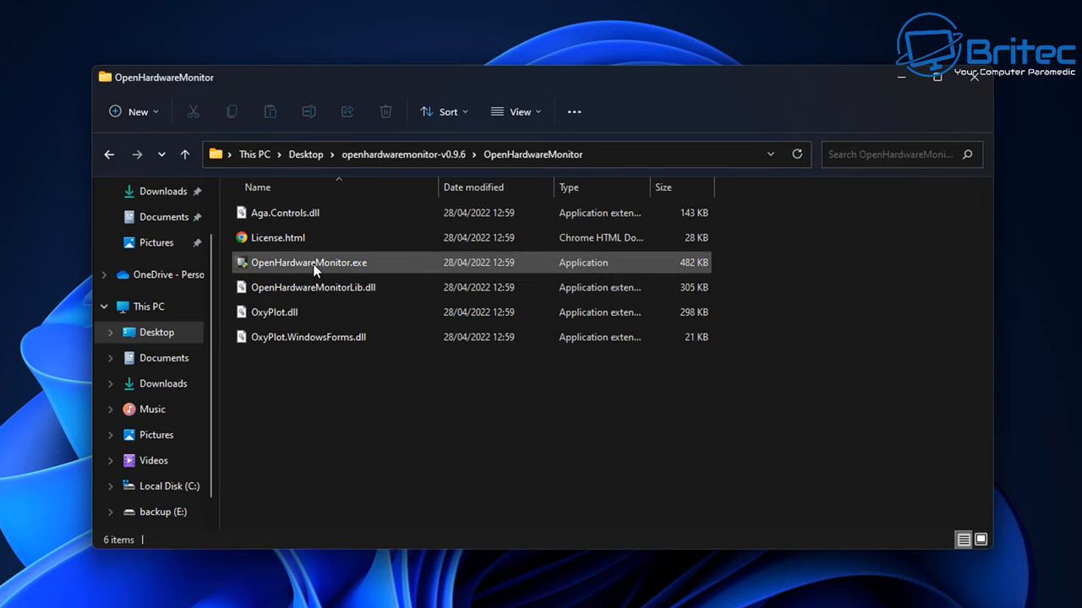
{"action": "left_click", "coordinate": [308, 262]}
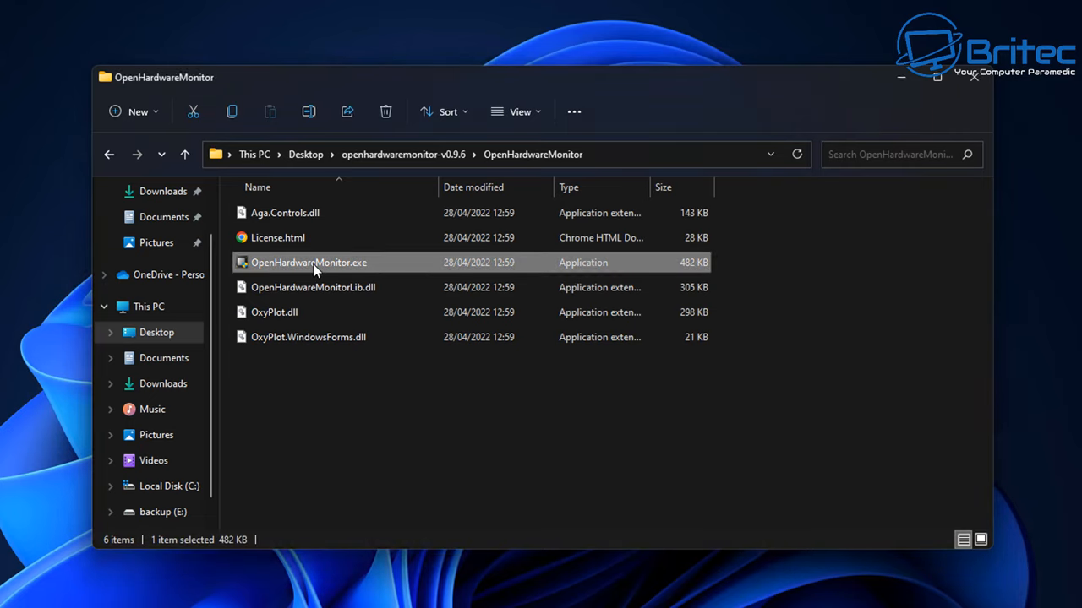
{"action": "mouse_move", "coordinate": [402, 506]}
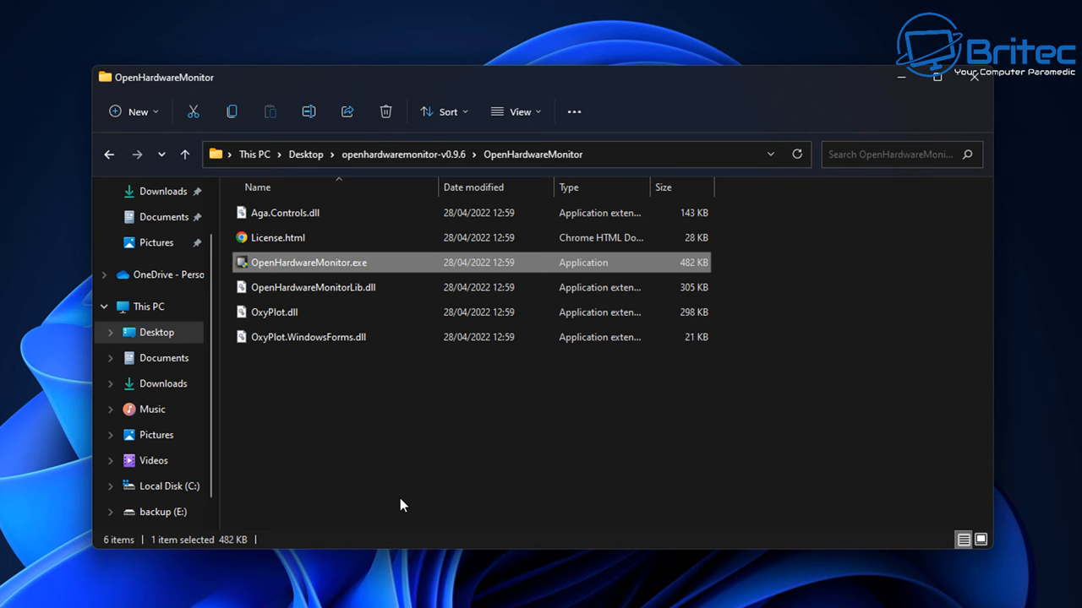
{"action": "double_click", "coordinate": [308, 262]}
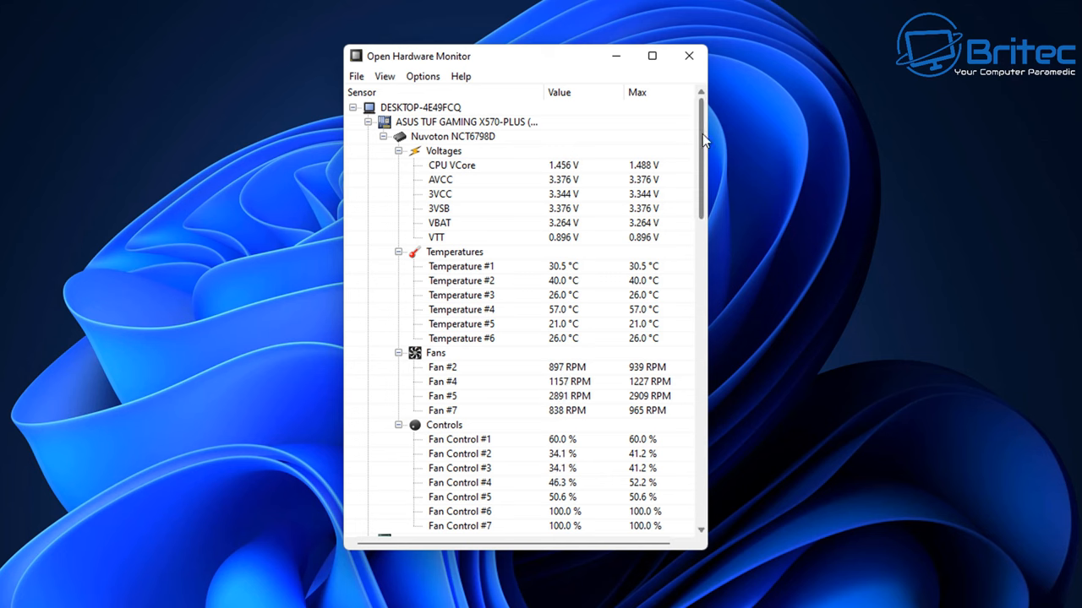
Scroll through the sensor tree to review CPU load, power and memory readings
{"action": "scroll", "scroll_direction": "down", "scroll_amount": 3}
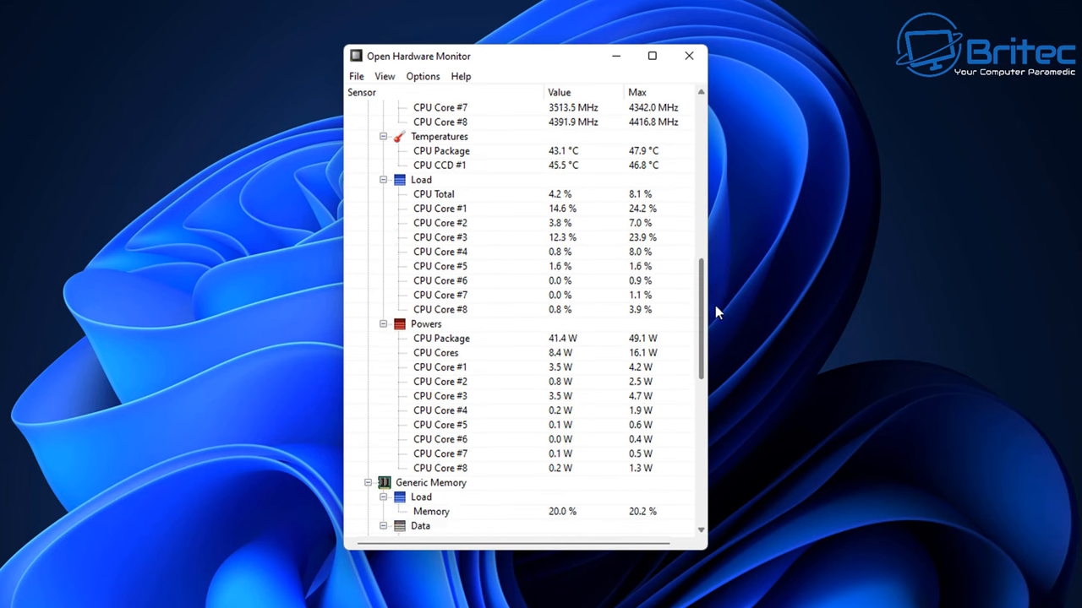
{"action": "scroll", "scroll_direction": "down", "scroll_amount": 3}
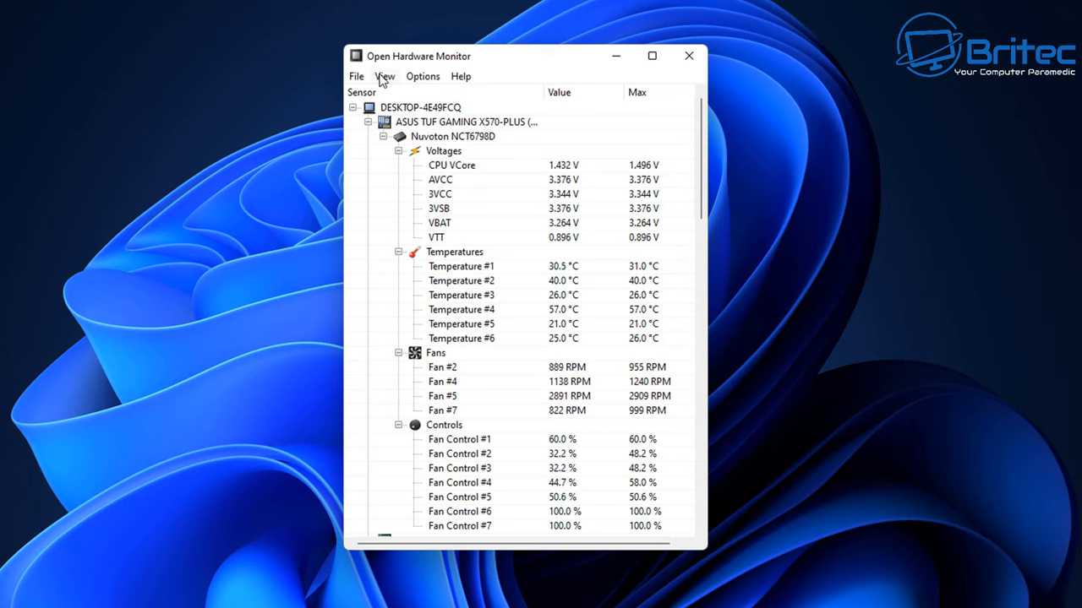
Show the Min readings column and preview the empty sensor plot window from the View menu
{"action": "left_click", "coordinate": [385, 76]}
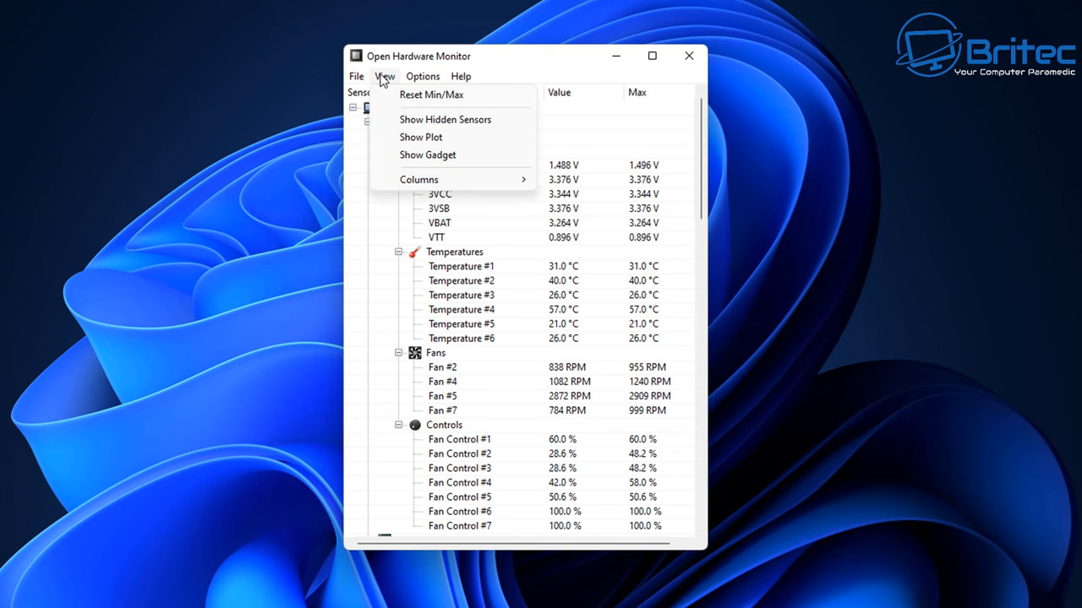
{"action": "mouse_move", "coordinate": [433, 121]}
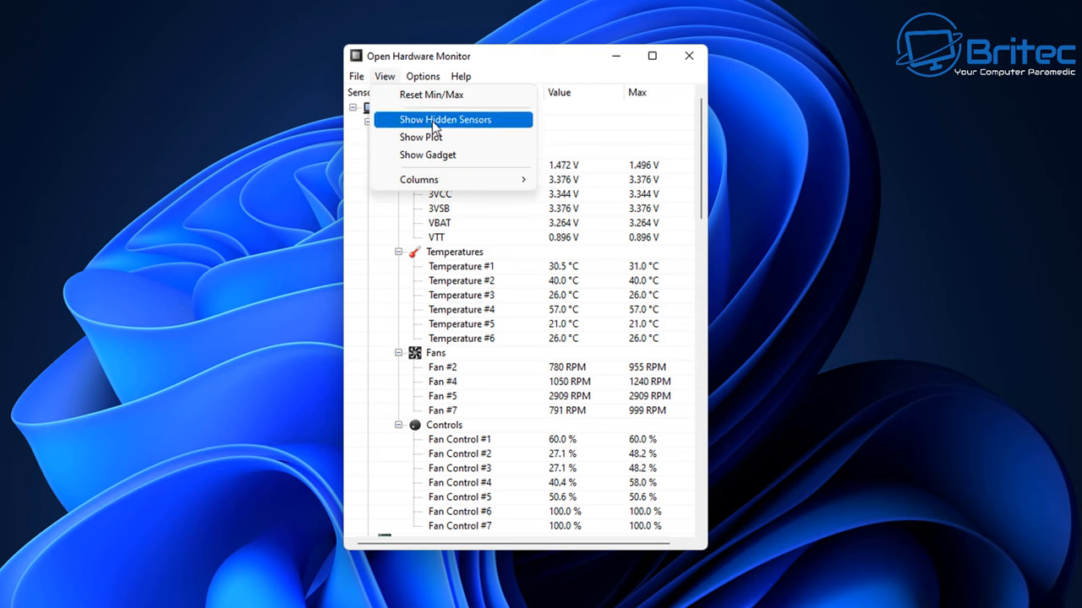
{"action": "mouse_move", "coordinate": [433, 137]}
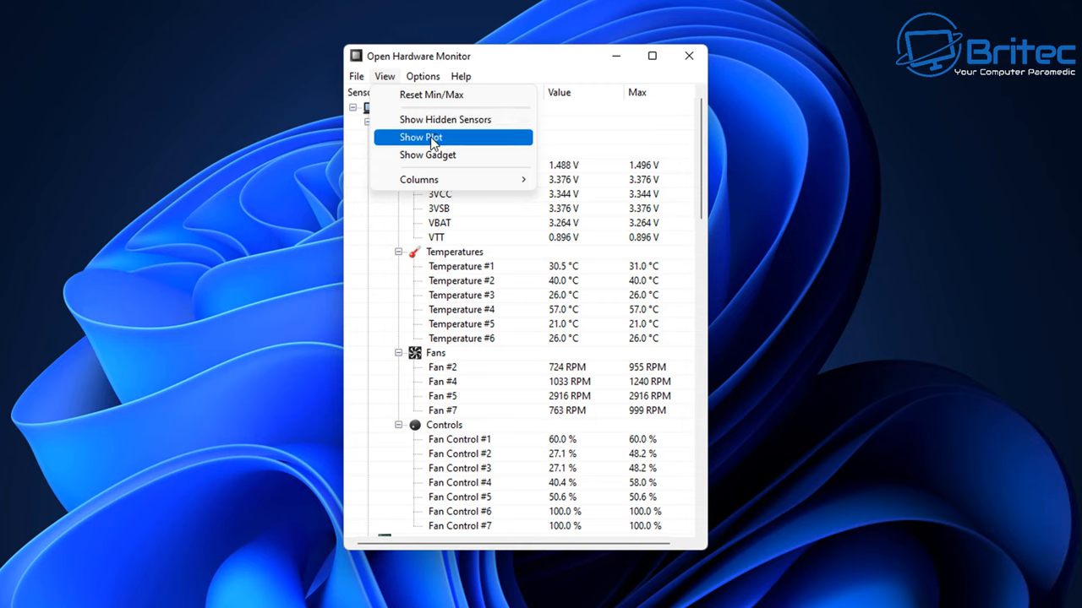
{"action": "mouse_move", "coordinate": [426, 179]}
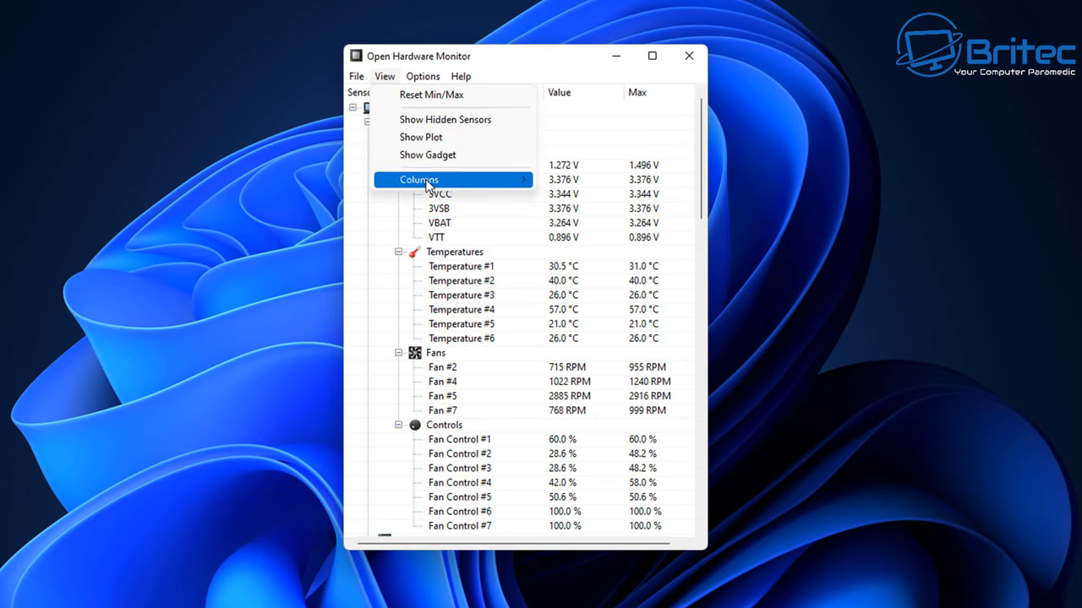
{"action": "left_click", "coordinate": [419, 180]}
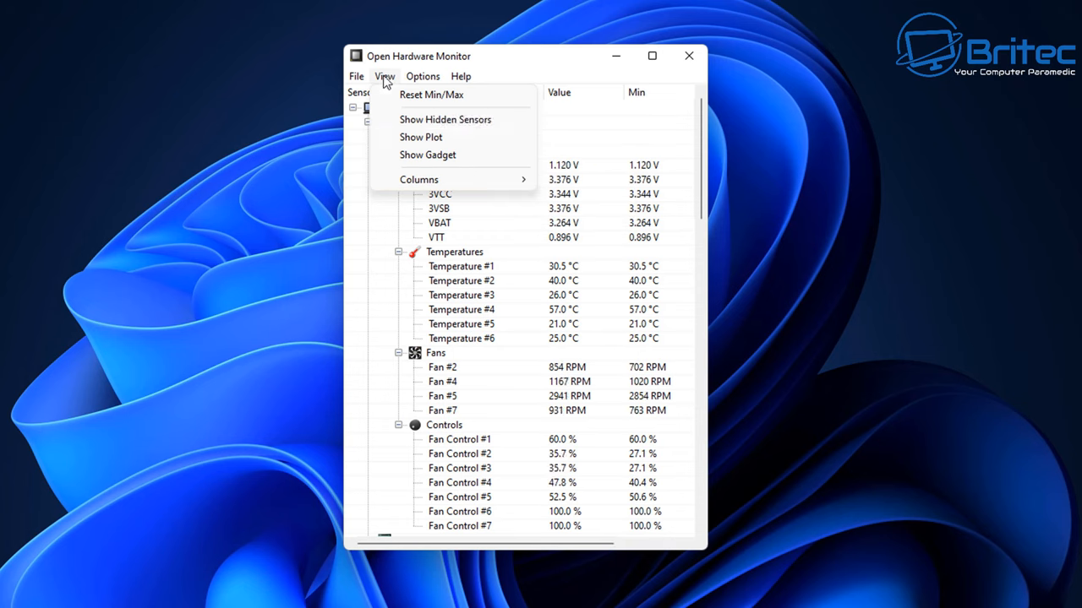
{"action": "mouse_move", "coordinate": [419, 179]}
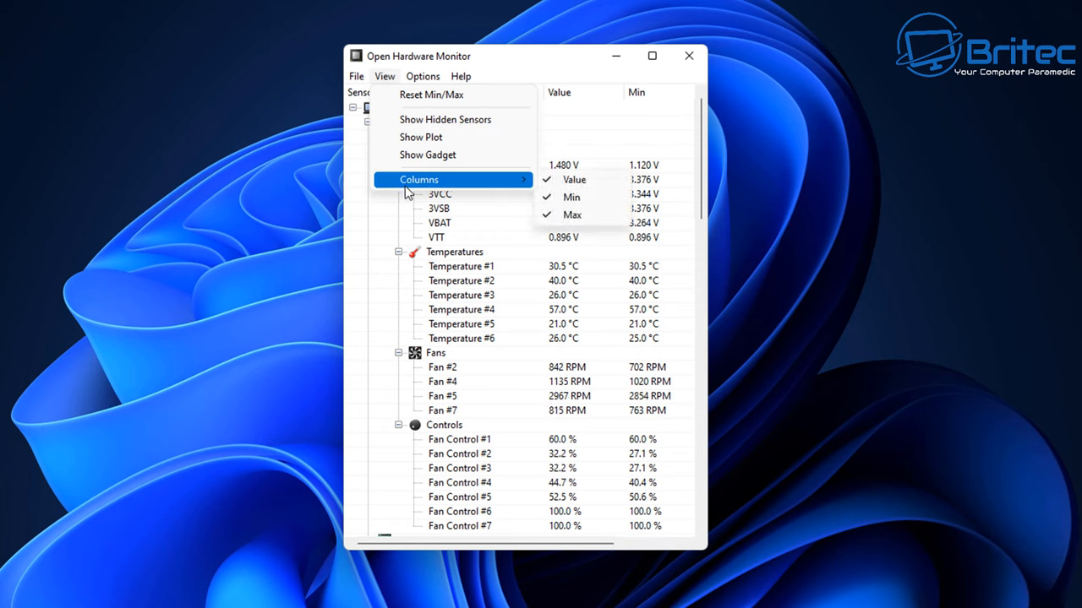
{"action": "mouse_move", "coordinate": [421, 137]}
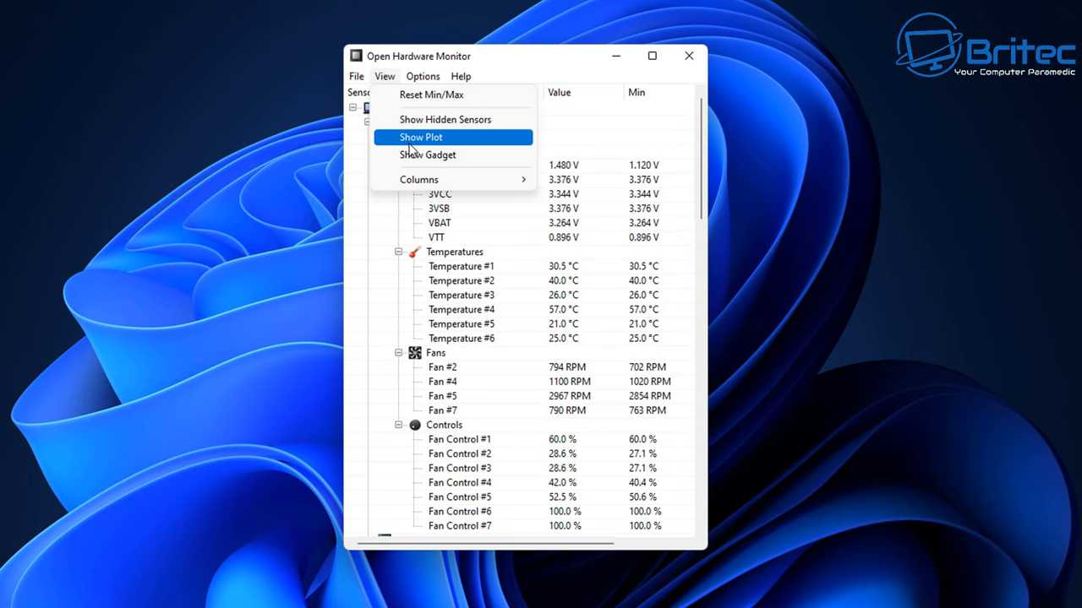
{"action": "left_click", "coordinate": [421, 137]}
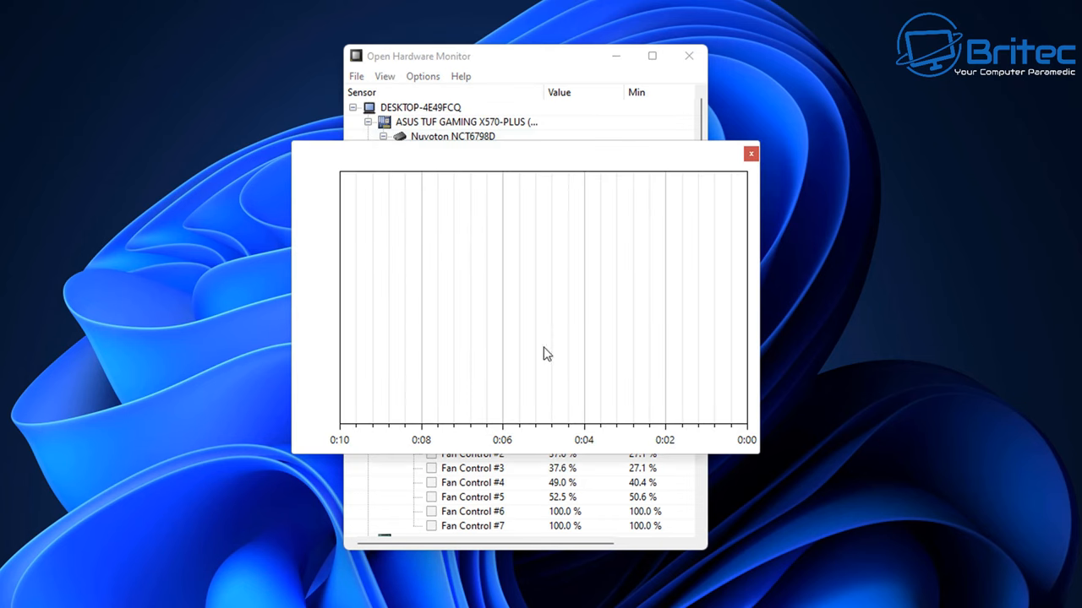
{"action": "left_click", "coordinate": [751, 152]}
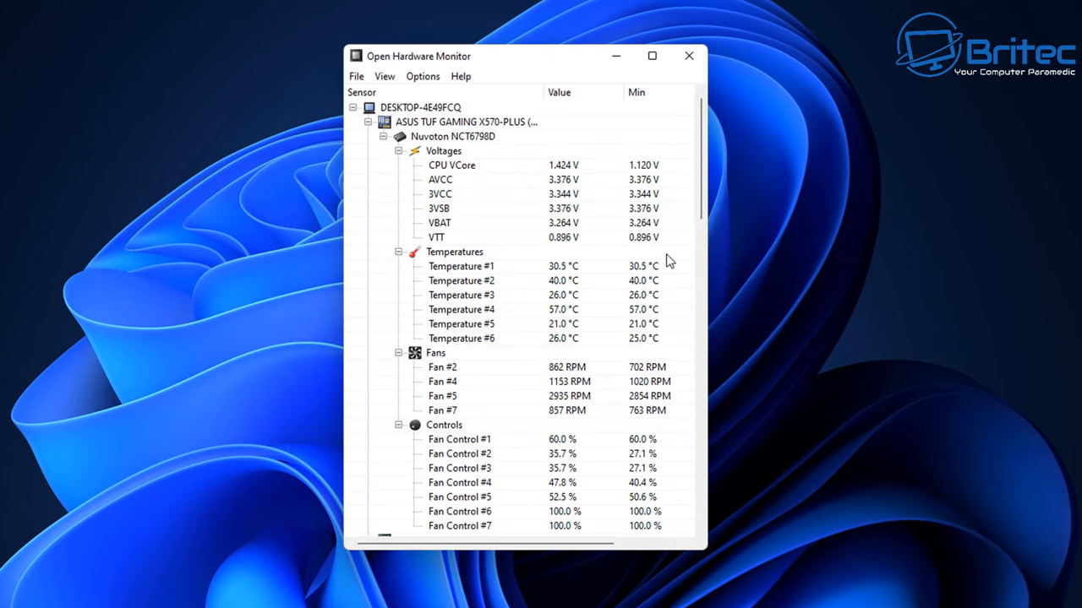
{"action": "left_click", "coordinate": [385, 76]}
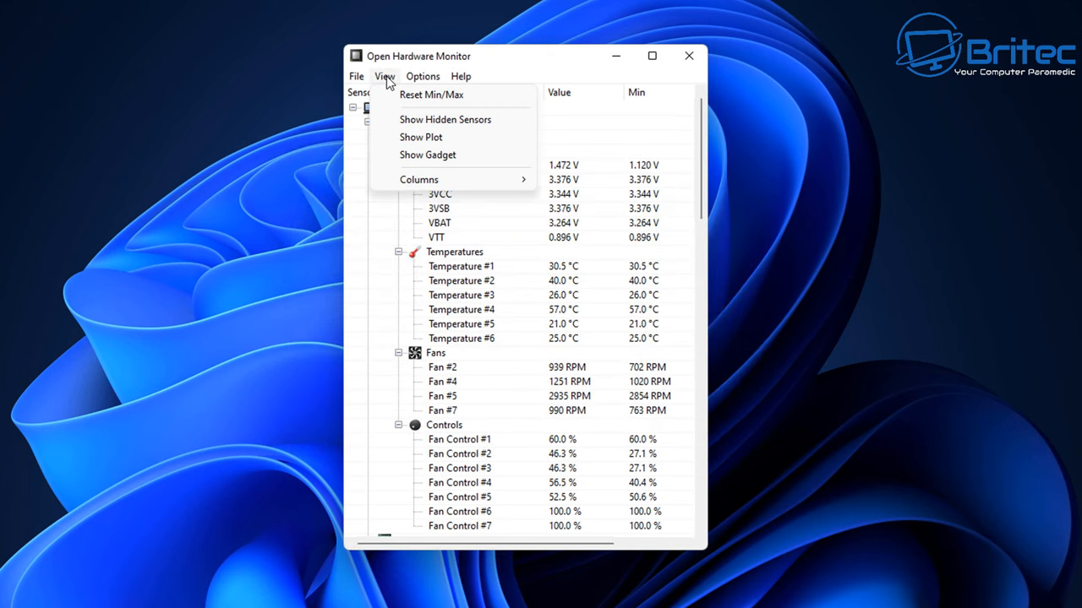
{"action": "mouse_move", "coordinate": [446, 119]}
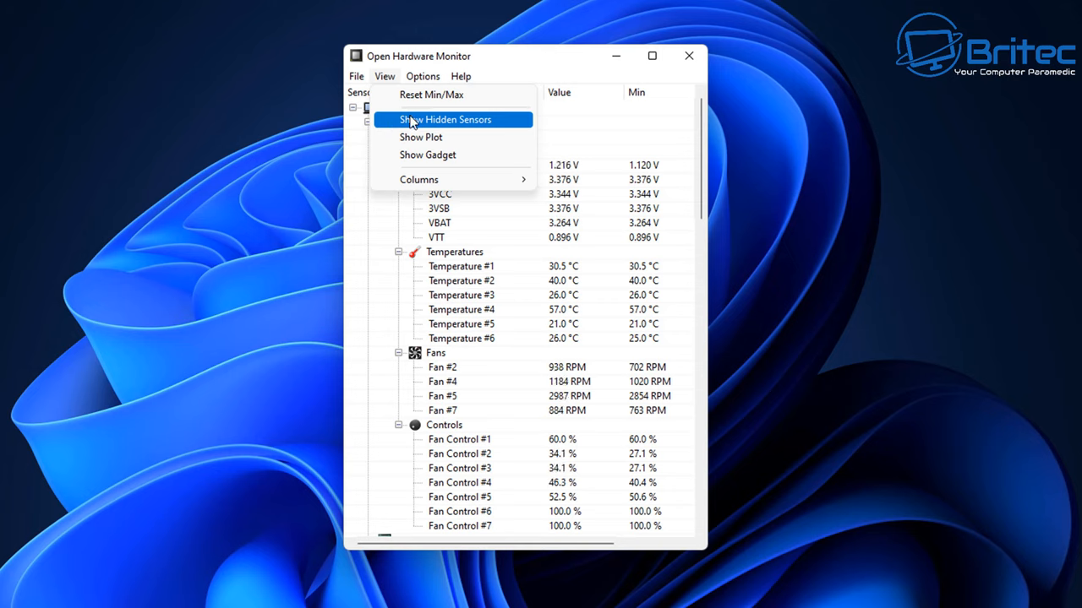
Browse the Options menu settings such as Temperature Unit and Plot Location
{"action": "left_click", "coordinate": [423, 76]}
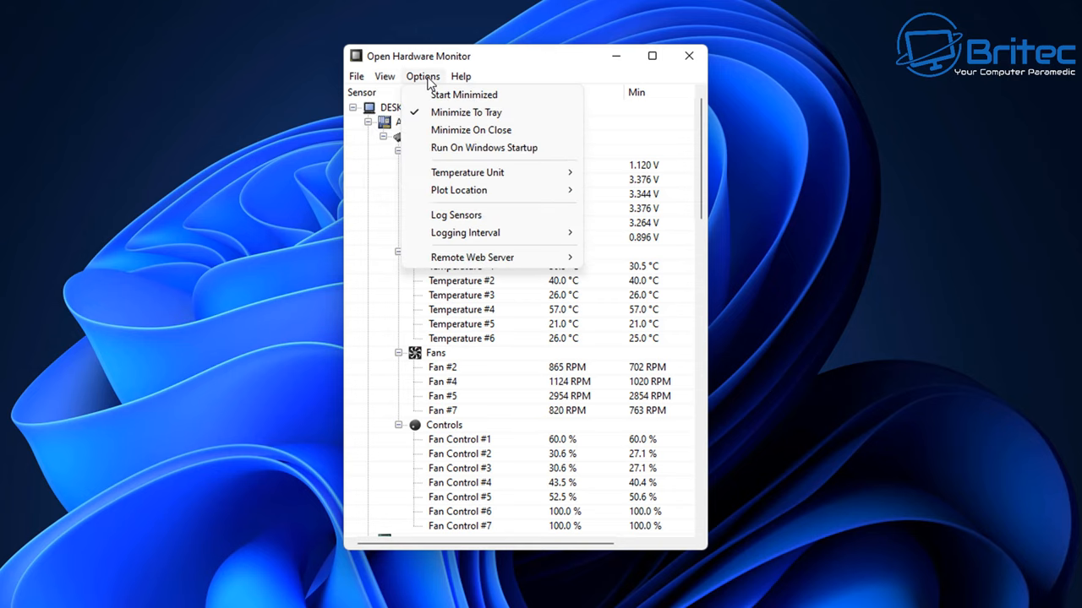
{"action": "mouse_move", "coordinate": [484, 147]}
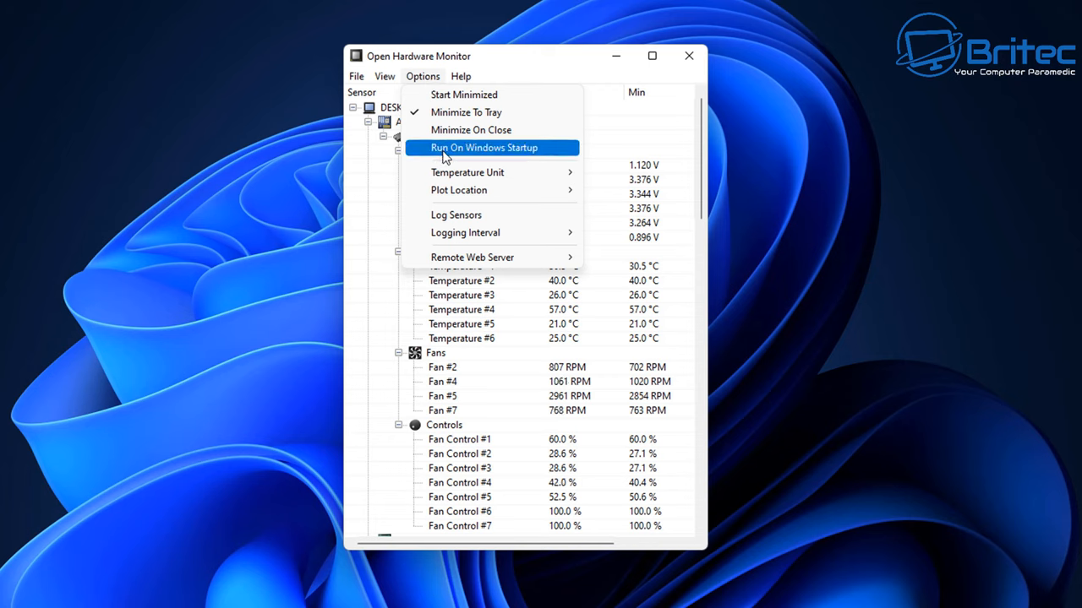
{"action": "mouse_move", "coordinate": [467, 172]}
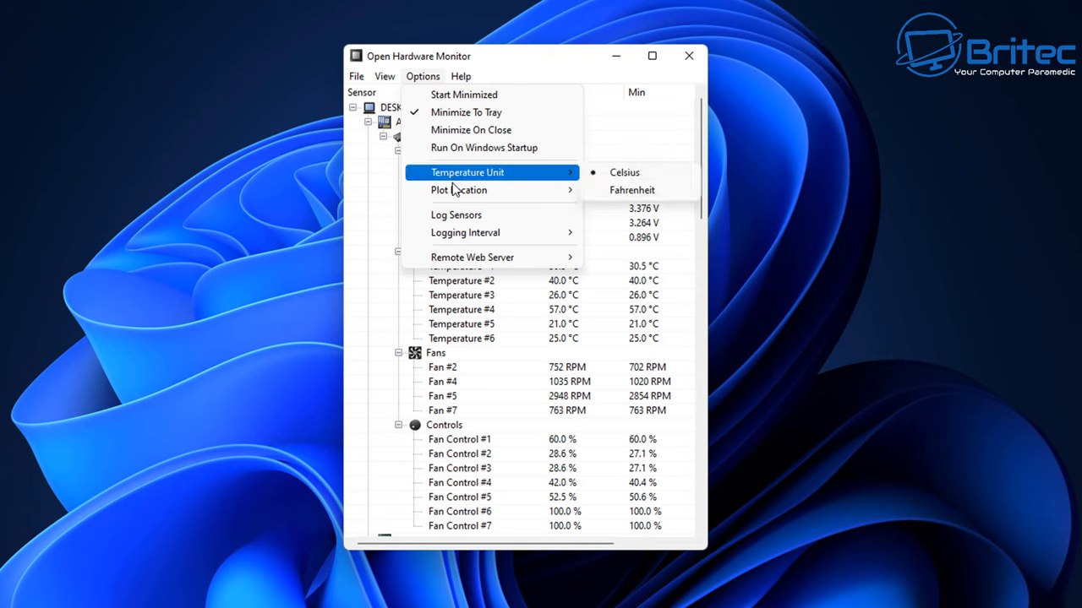
{"action": "mouse_move", "coordinate": [460, 189]}
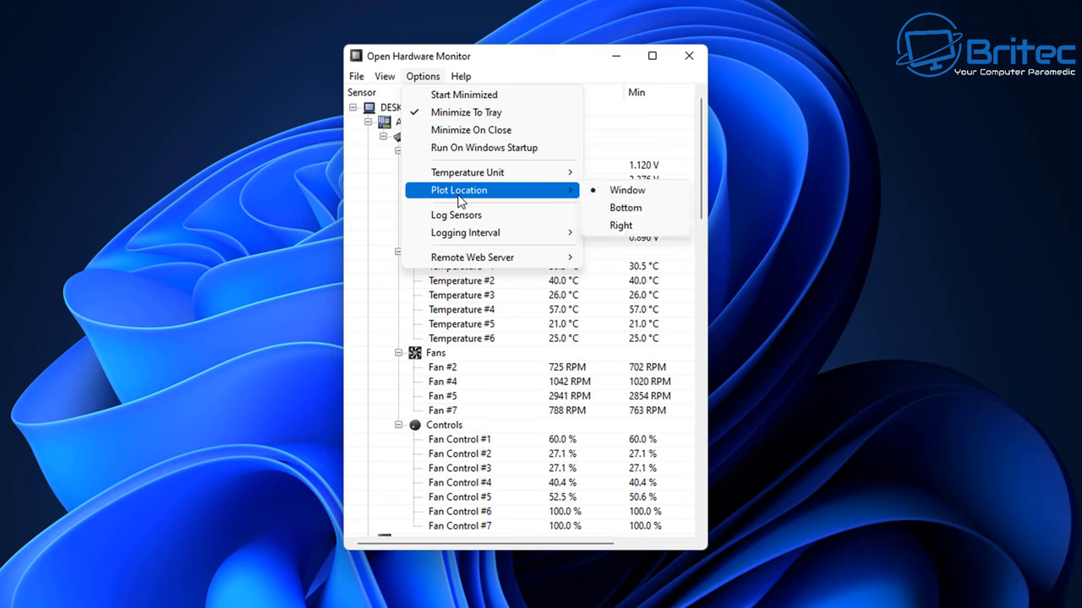
{"action": "mouse_move", "coordinate": [625, 208]}
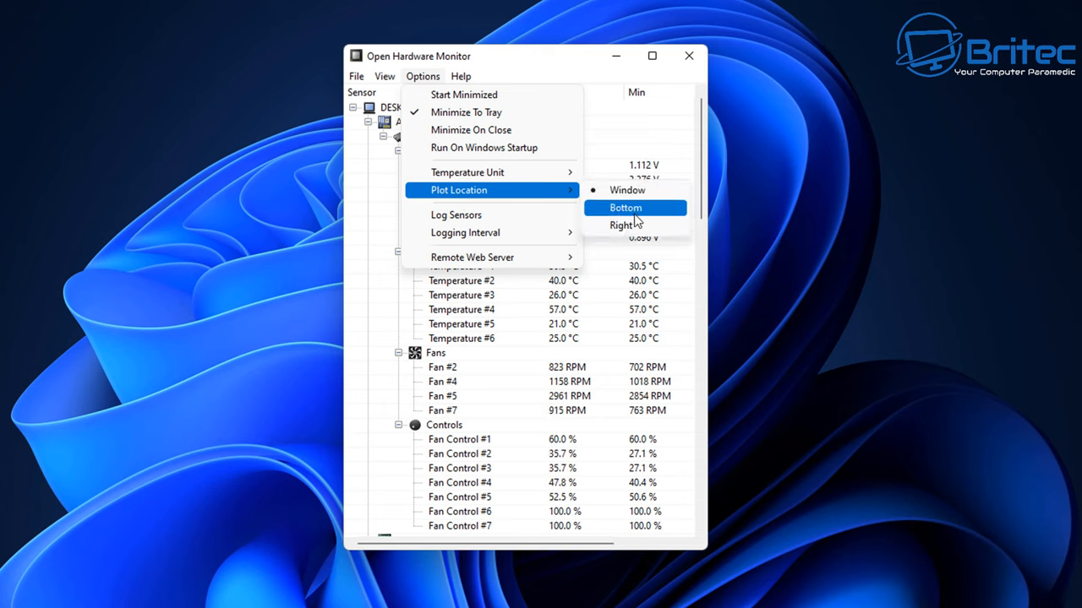
{"action": "mouse_move", "coordinate": [625, 225]}
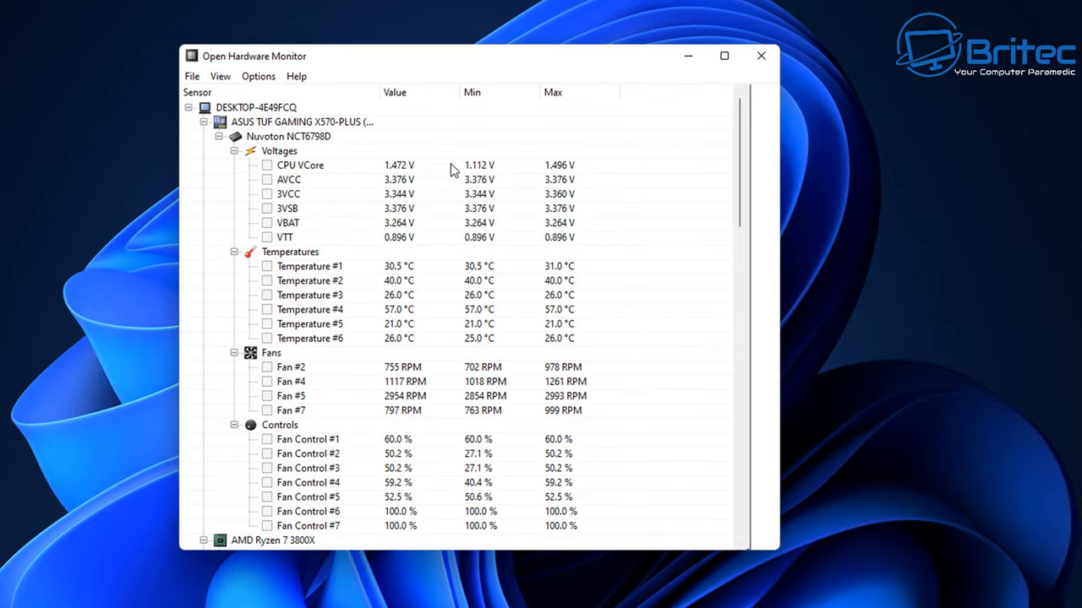
Scroll the sensor tree down to the AMD Ryzen 7 3800X clocks and temperatures
{"action": "scroll", "scroll_direction": "down", "scroll_amount": 3}
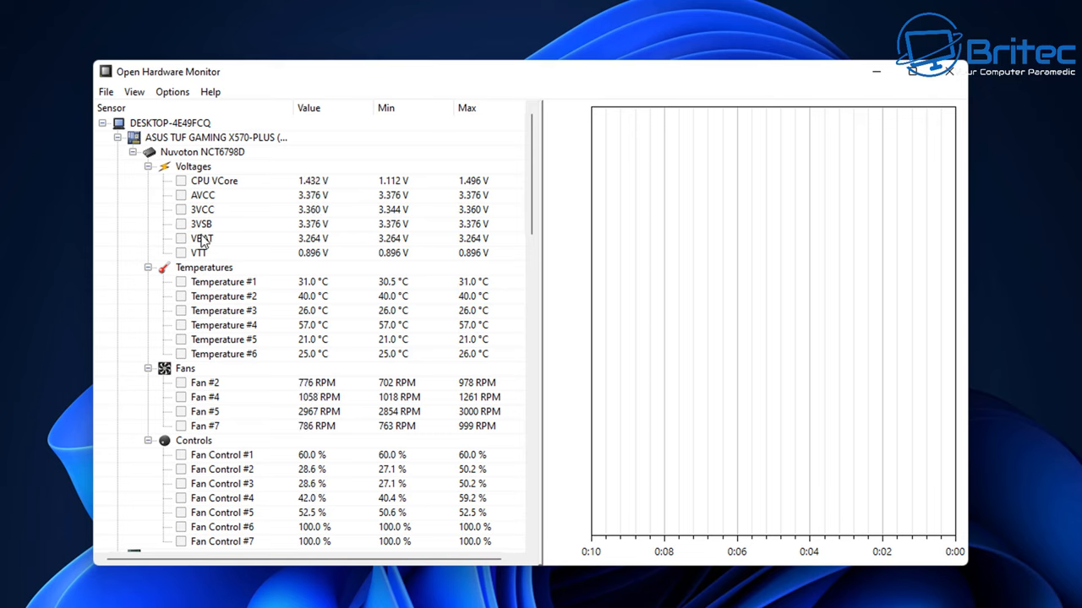
{"action": "mouse_move", "coordinate": [209, 328]}
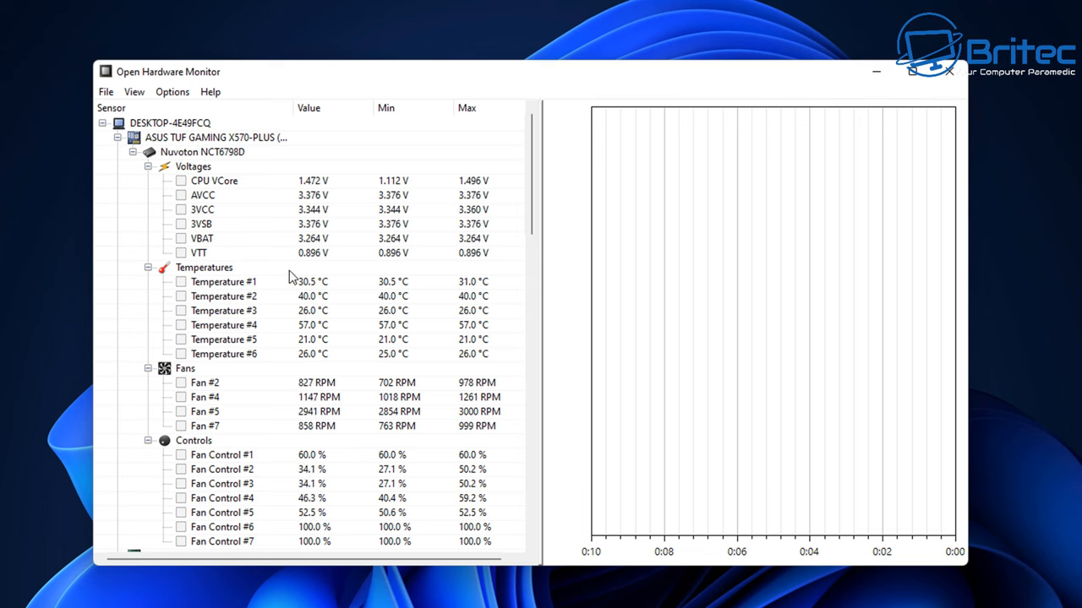
{"action": "scroll", "scroll_direction": "down", "scroll_amount": 3}
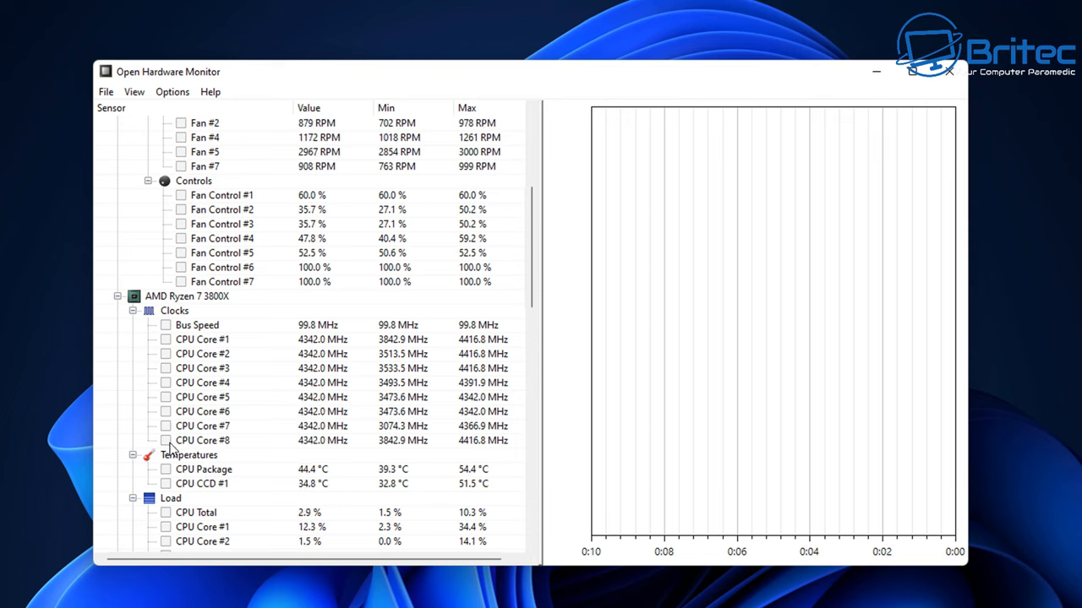
{"action": "scroll", "scroll_direction": "down", "scroll_amount": 3}
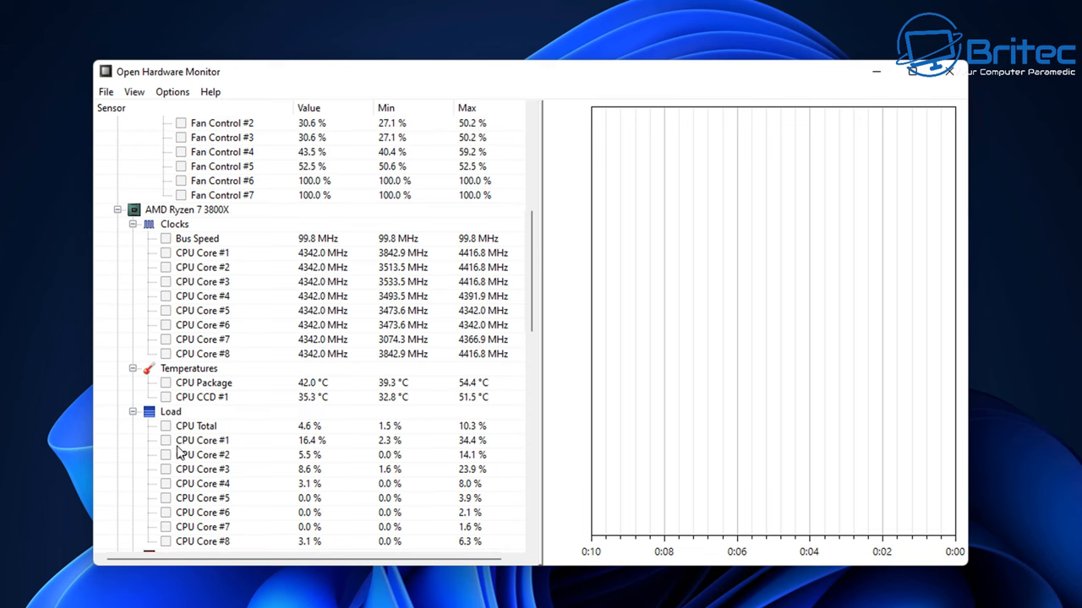
{"action": "mouse_move", "coordinate": [165, 389]}
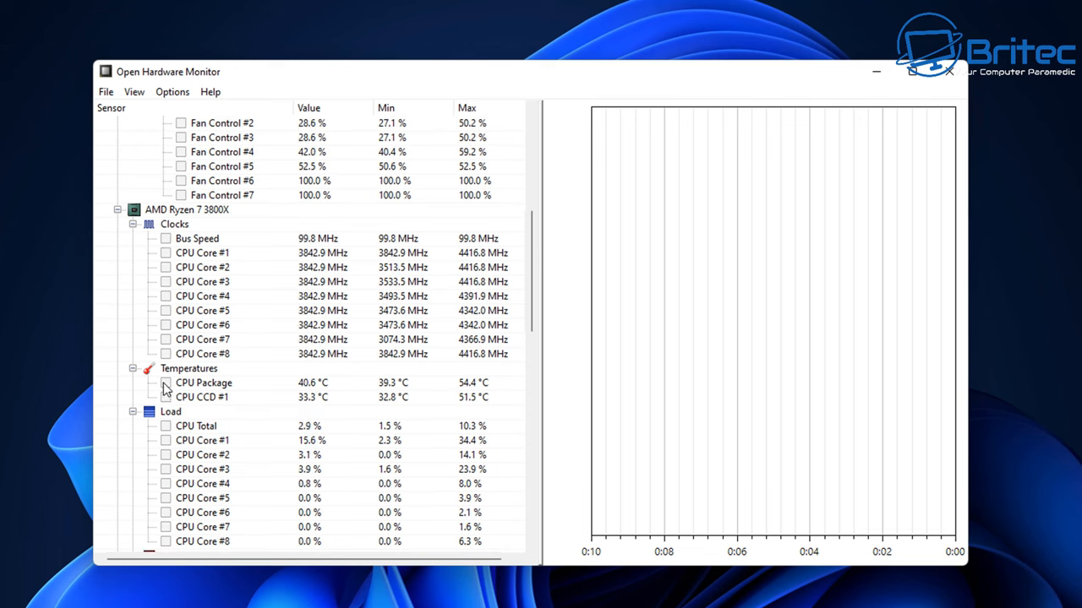
Graph CPU Package temperature, CPU Total load, CPU Package power and GPU Core temperature together
{"action": "left_click", "coordinate": [166, 382]}
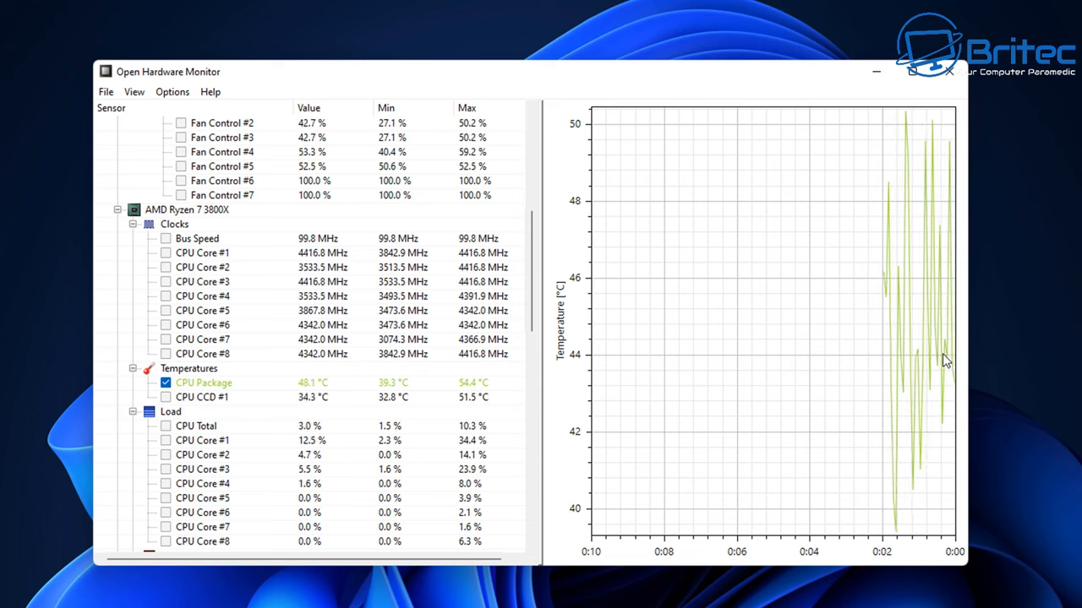
{"action": "mouse_move", "coordinate": [402, 369]}
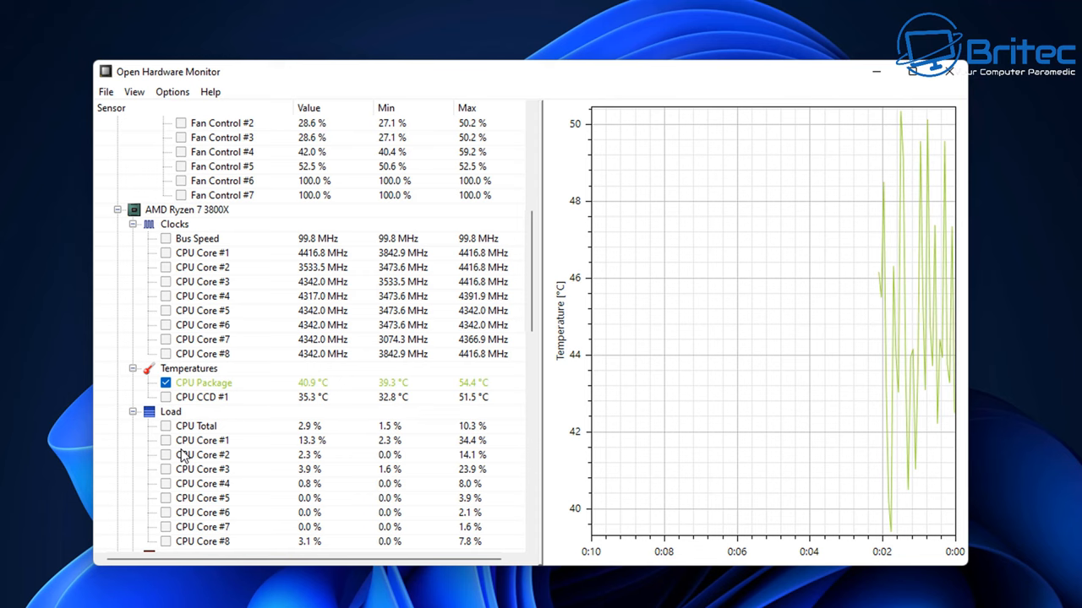
{"action": "left_click", "coordinate": [166, 426]}
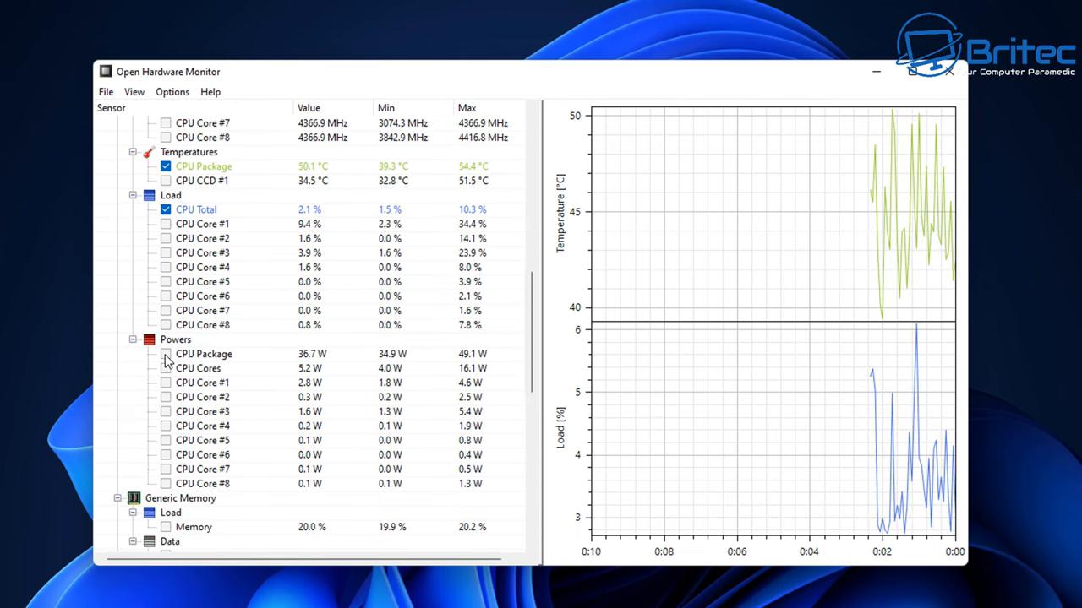
{"action": "left_click", "coordinate": [166, 355]}
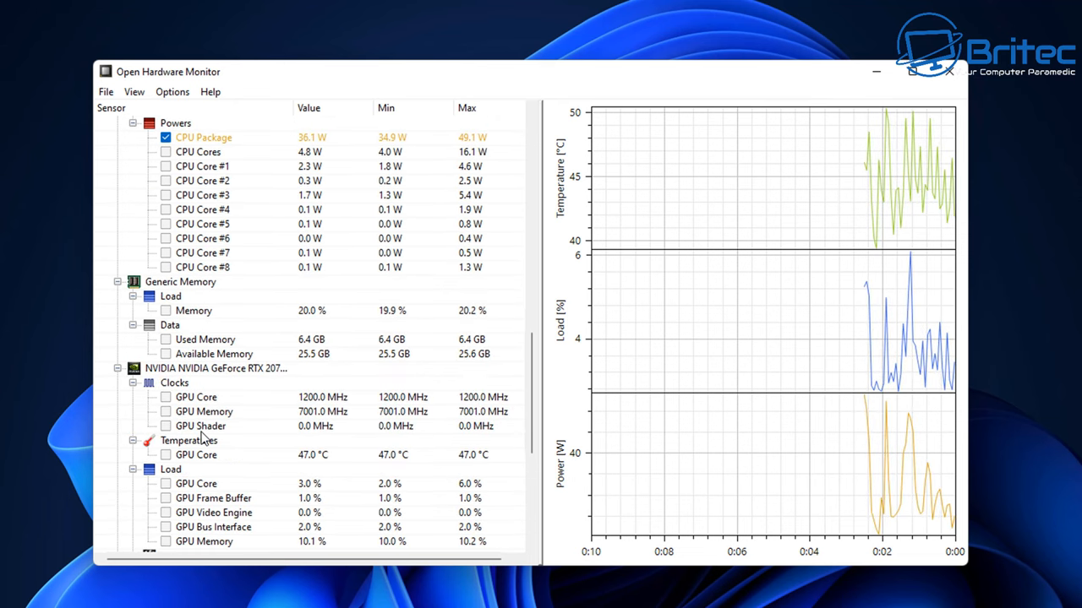
{"action": "scroll", "scroll_direction": "down", "scroll_amount": 3}
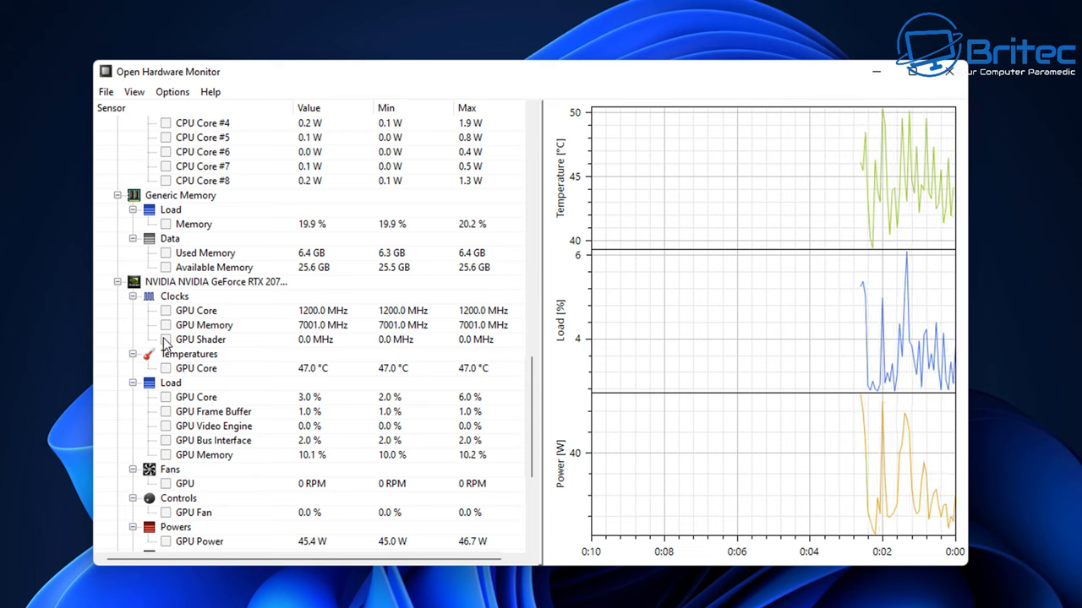
{"action": "left_click", "coordinate": [166, 369]}
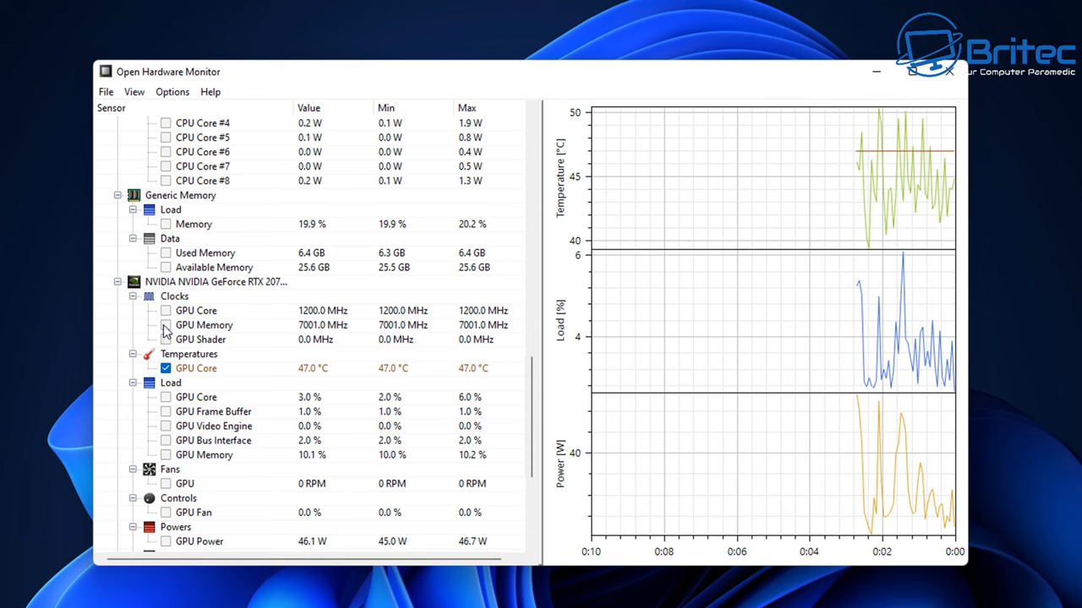
{"action": "left_click", "coordinate": [166, 324]}
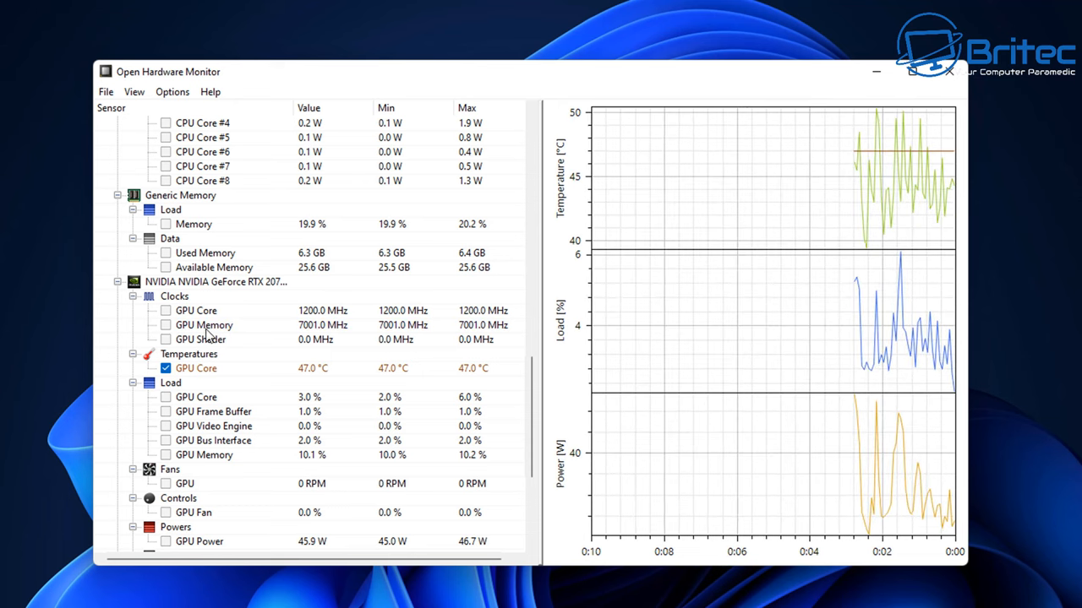
{"action": "mouse_move", "coordinate": [207, 396]}
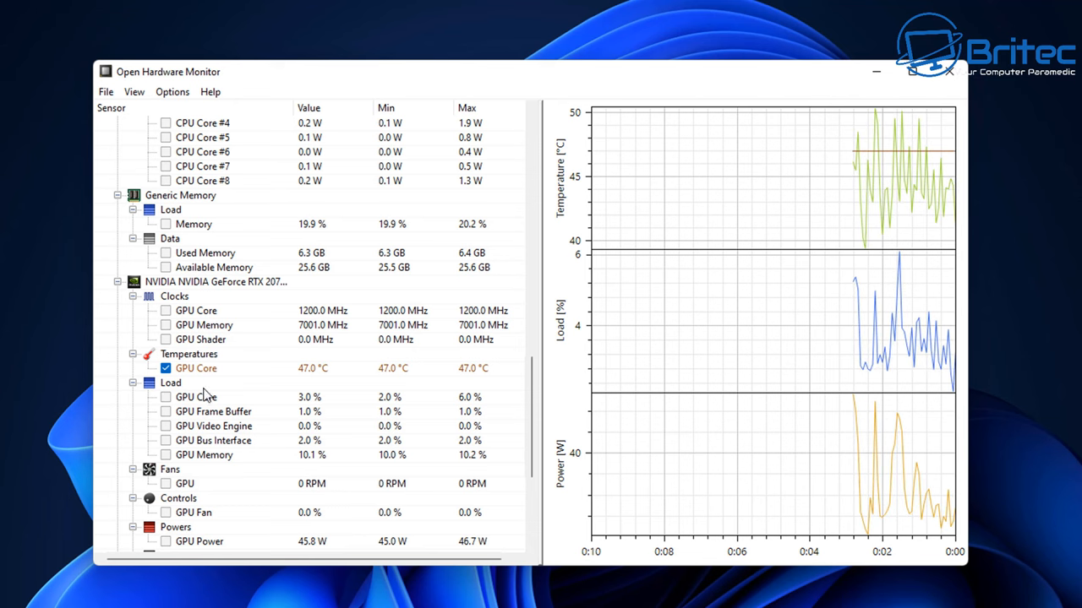
{"action": "scroll", "scroll_direction": "down", "scroll_amount": 3}
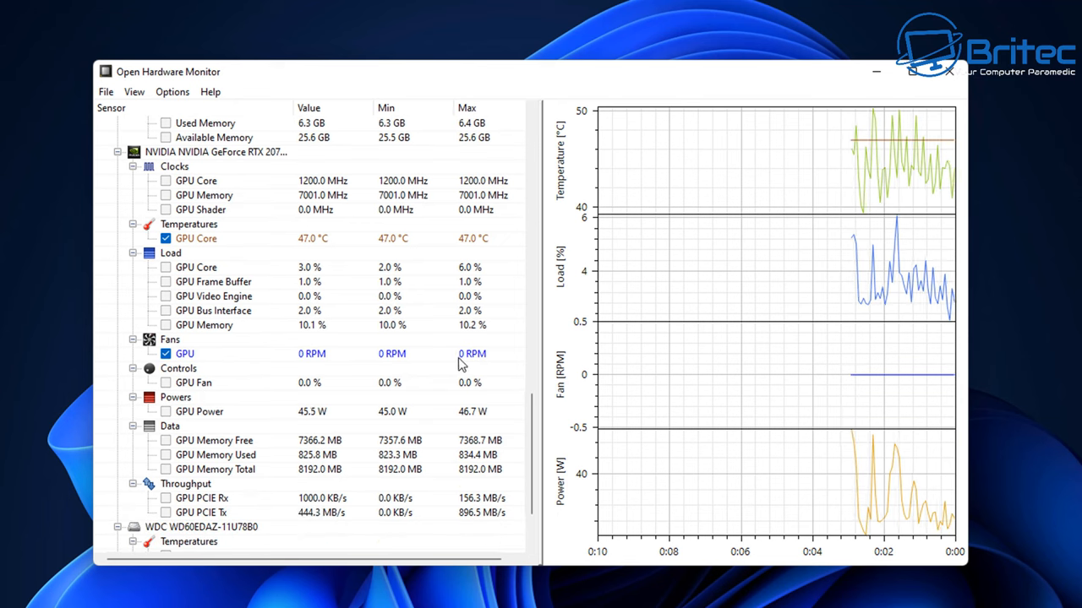
{"action": "mouse_move", "coordinate": [245, 421]}
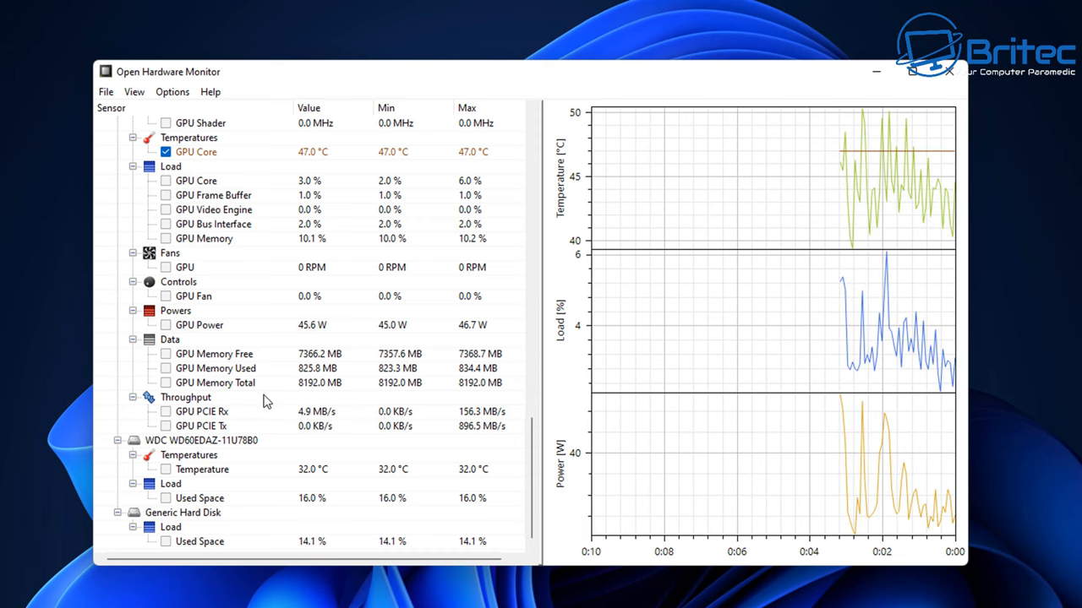
{"action": "left_click", "coordinate": [173, 91]}
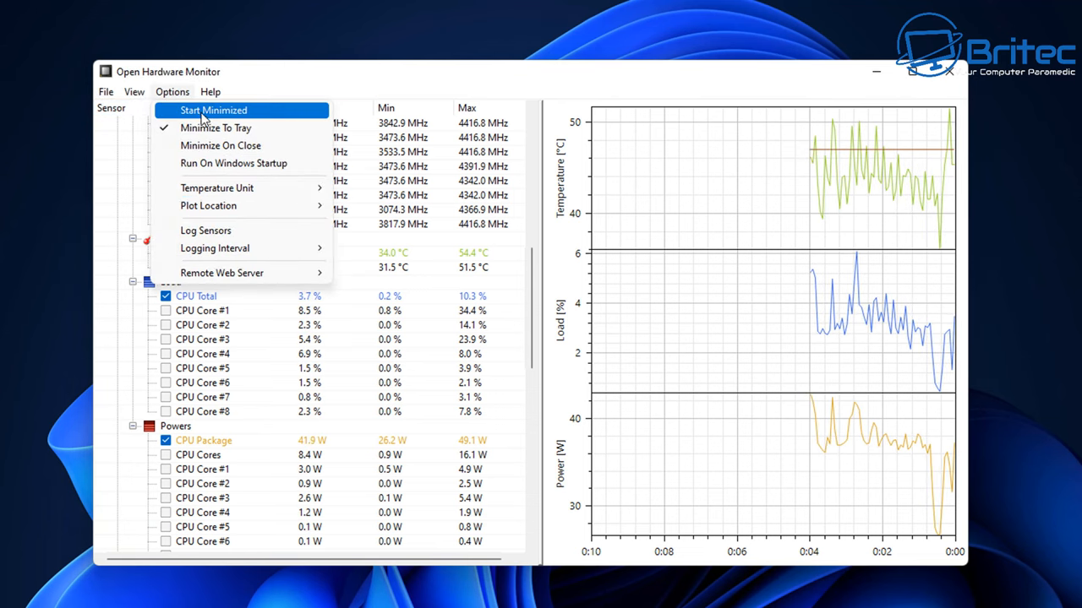
{"action": "mouse_move", "coordinate": [222, 272]}
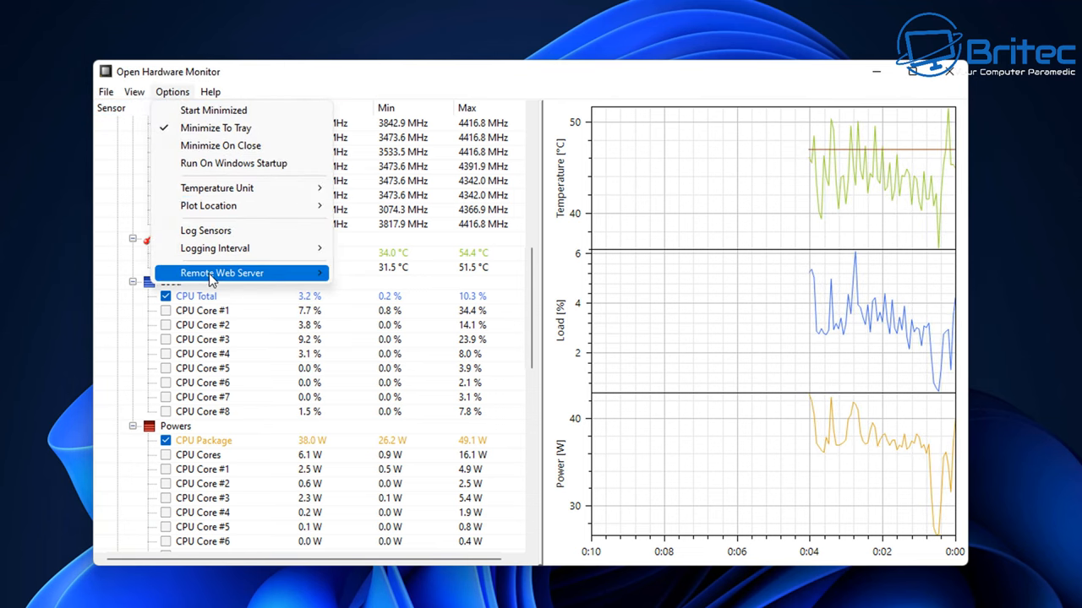
{"action": "mouse_move", "coordinate": [233, 162]}
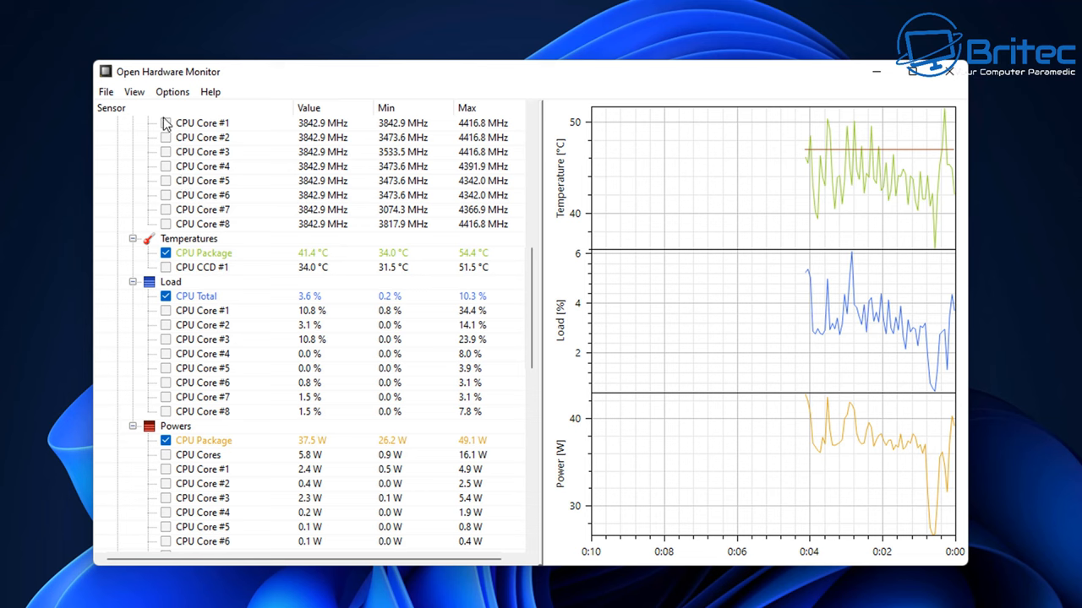
Enable Run On Windows Startup in the Options menu
{"action": "left_click", "coordinate": [172, 91]}
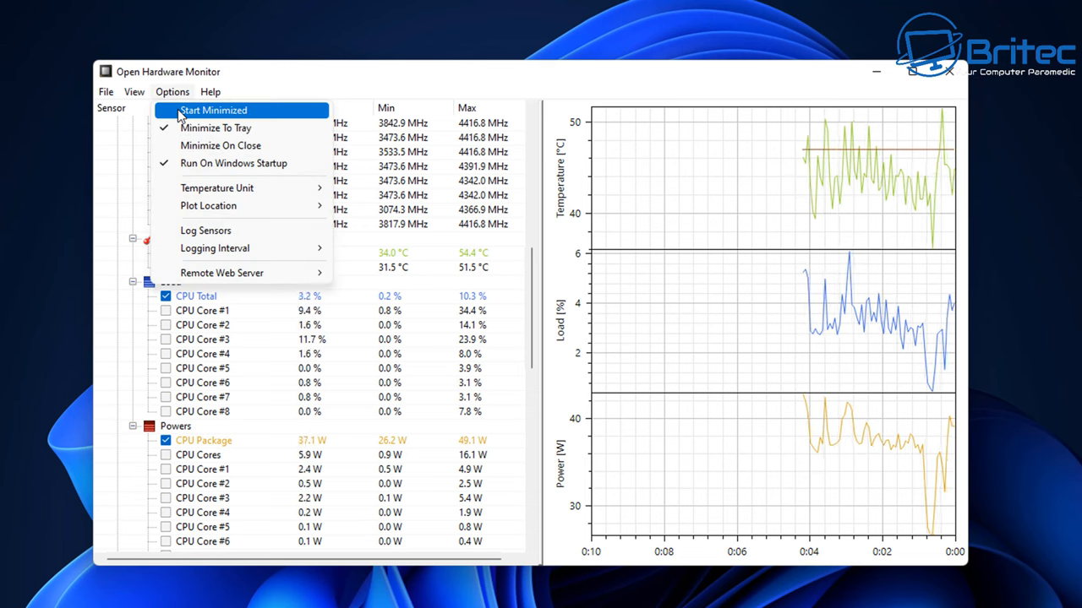
{"action": "left_click", "coordinate": [172, 91]}
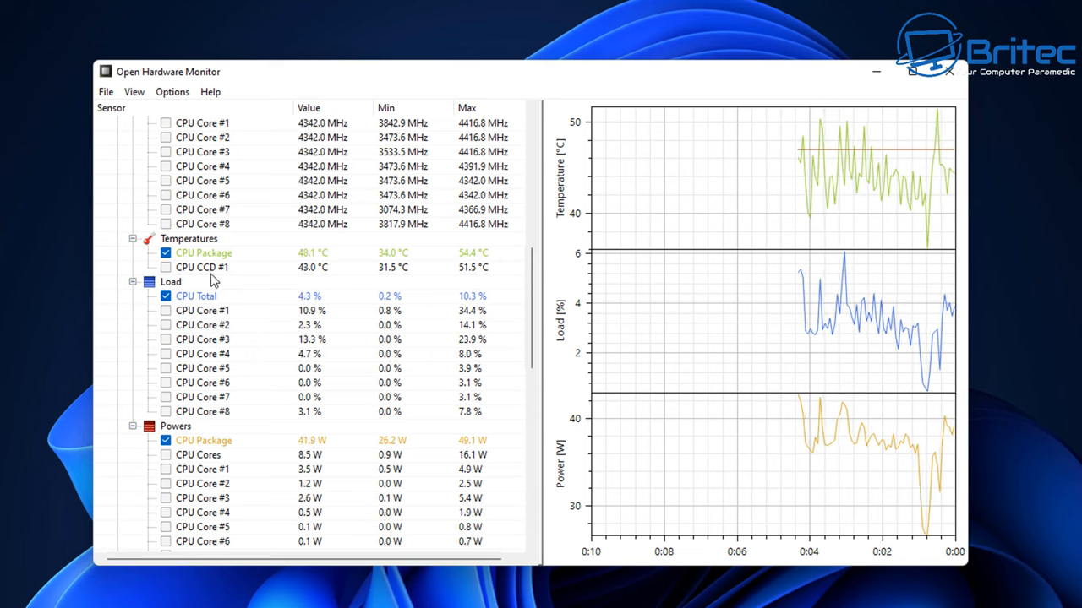
{"action": "mouse_move", "coordinate": [777, 206]}
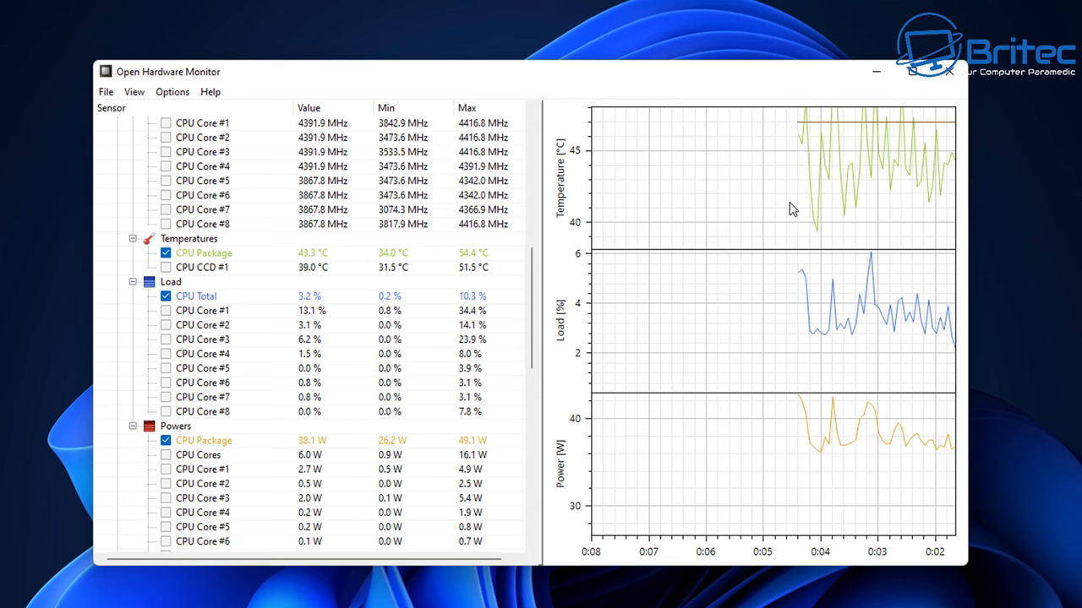
{"action": "mouse_move", "coordinate": [742, 237]}
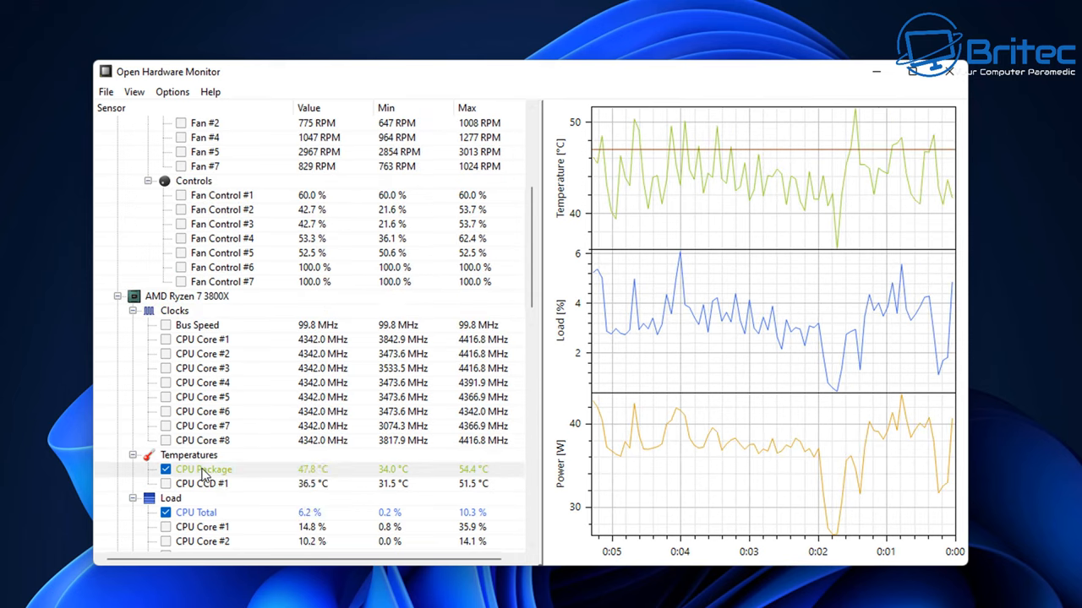
Show the CPU Package temperature in the system tray and a desktop gadget
{"action": "right_click", "coordinate": [203, 470]}
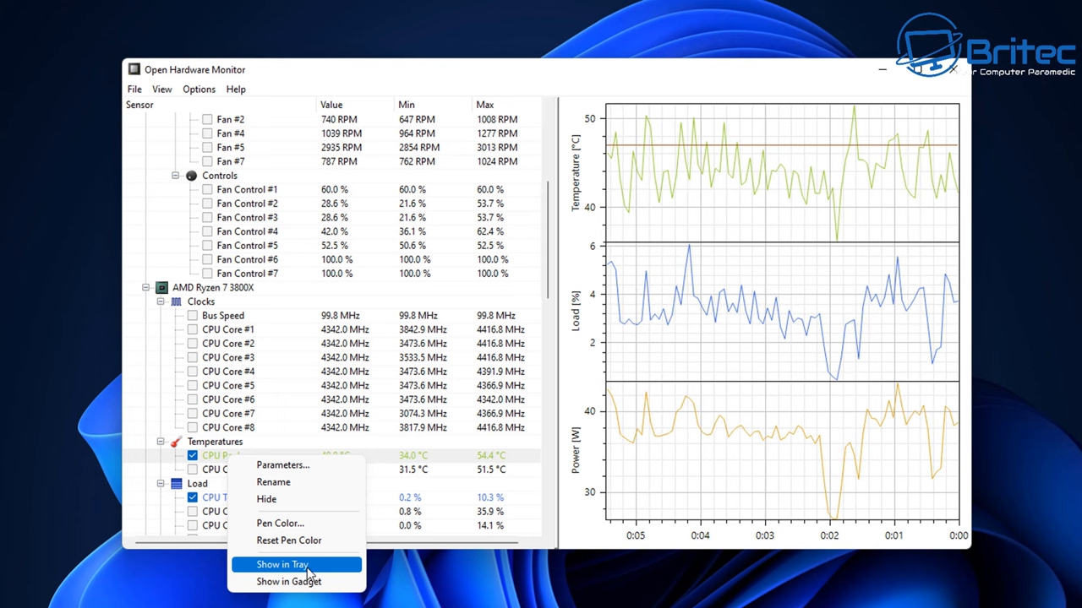
{"action": "left_click", "coordinate": [280, 565]}
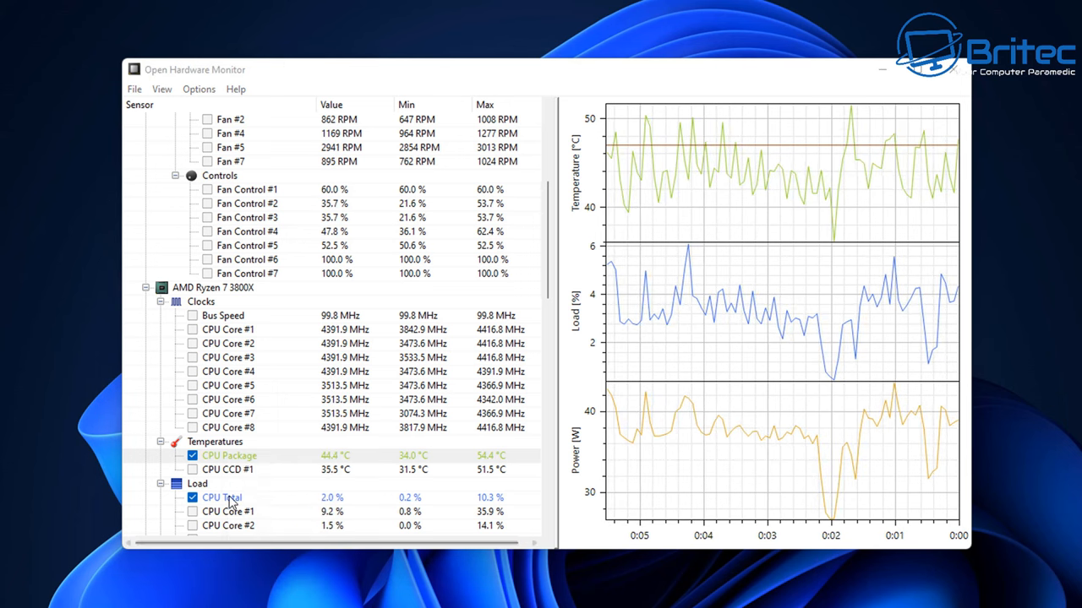
{"action": "left_click", "coordinate": [162, 87]}
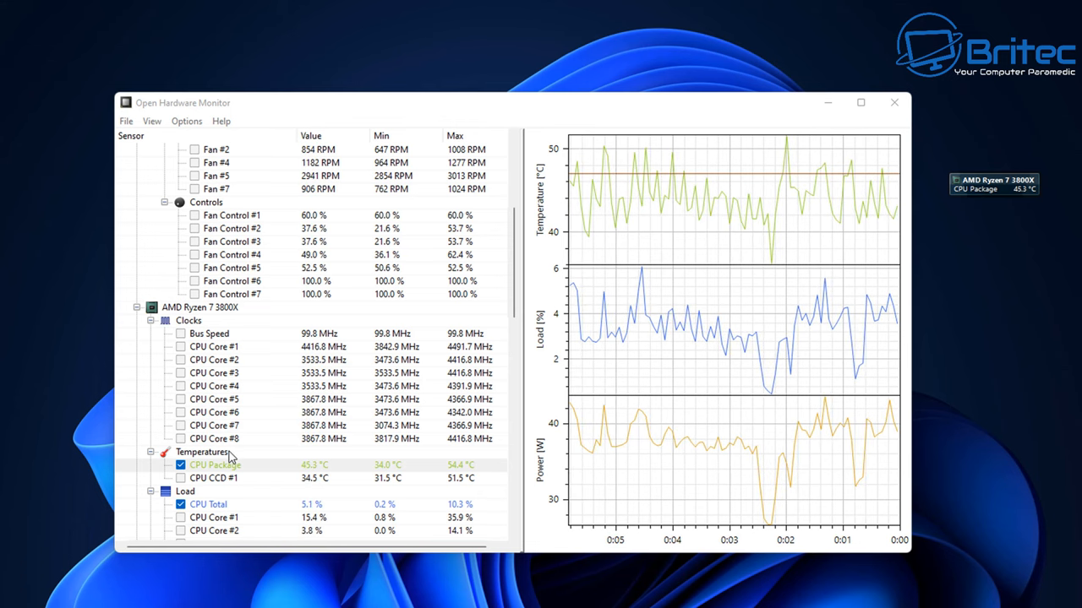
{"action": "scroll", "scroll_direction": "down", "scroll_amount": 3}
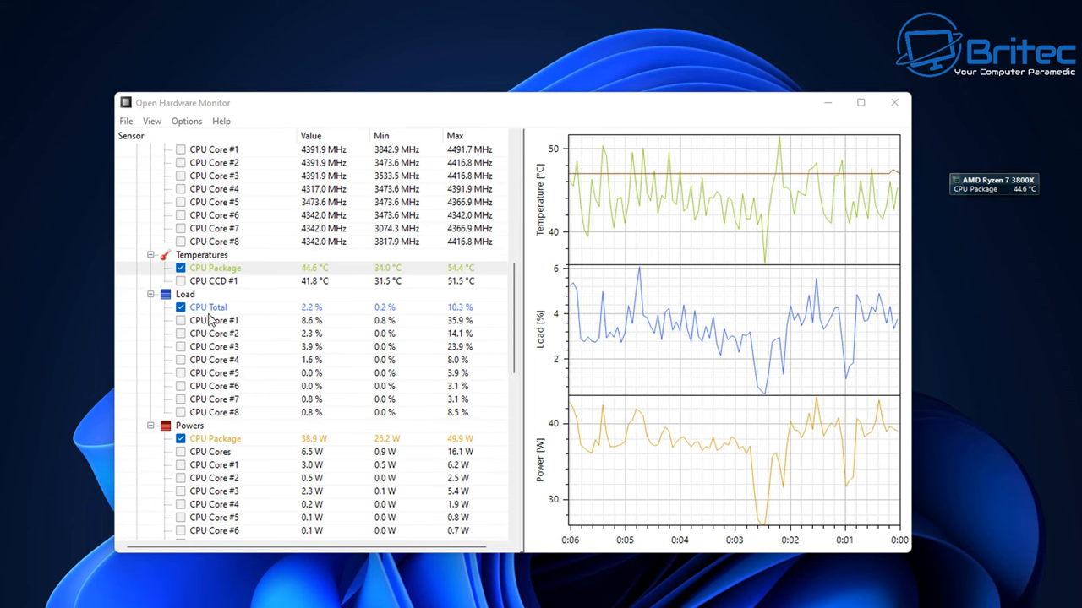
Add the CPU Total load sensor to the desktop gadget
{"action": "right_click", "coordinate": [208, 308]}
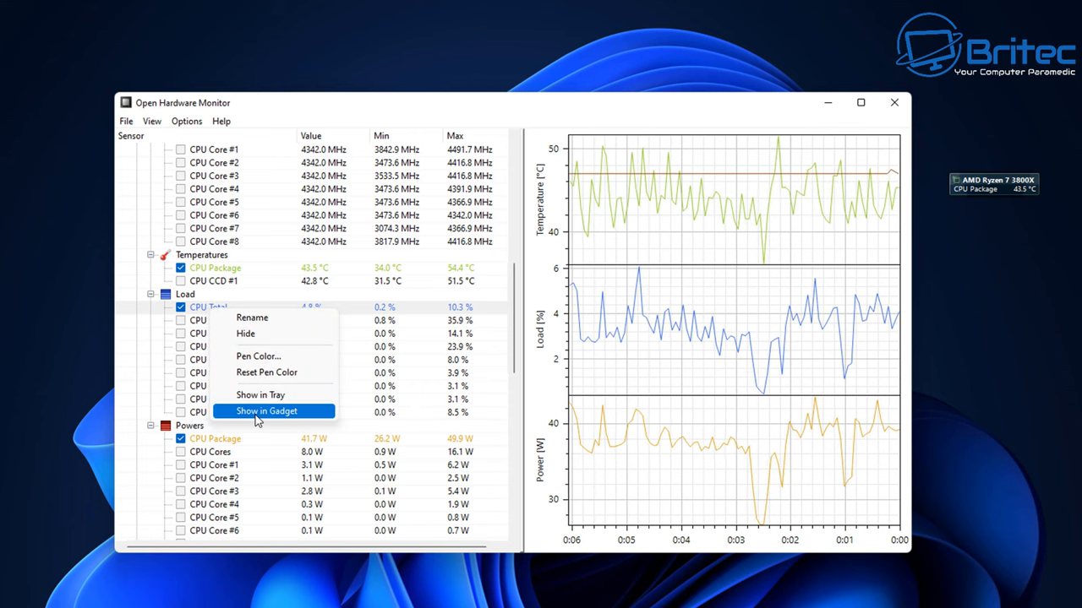
{"action": "left_click", "coordinate": [267, 411]}
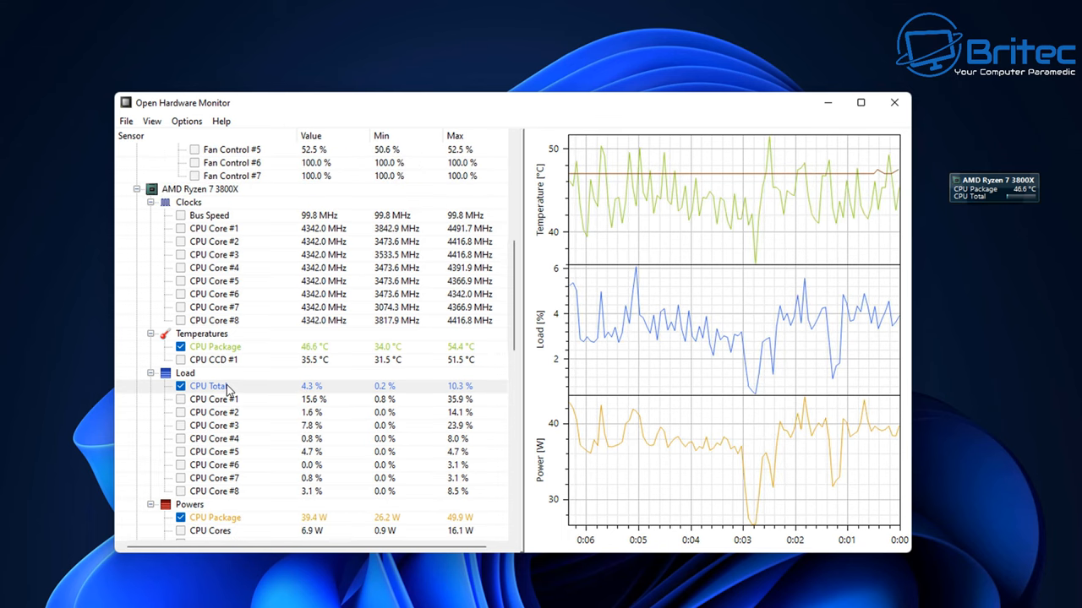
{"action": "scroll", "scroll_direction": "down", "scroll_amount": 3}
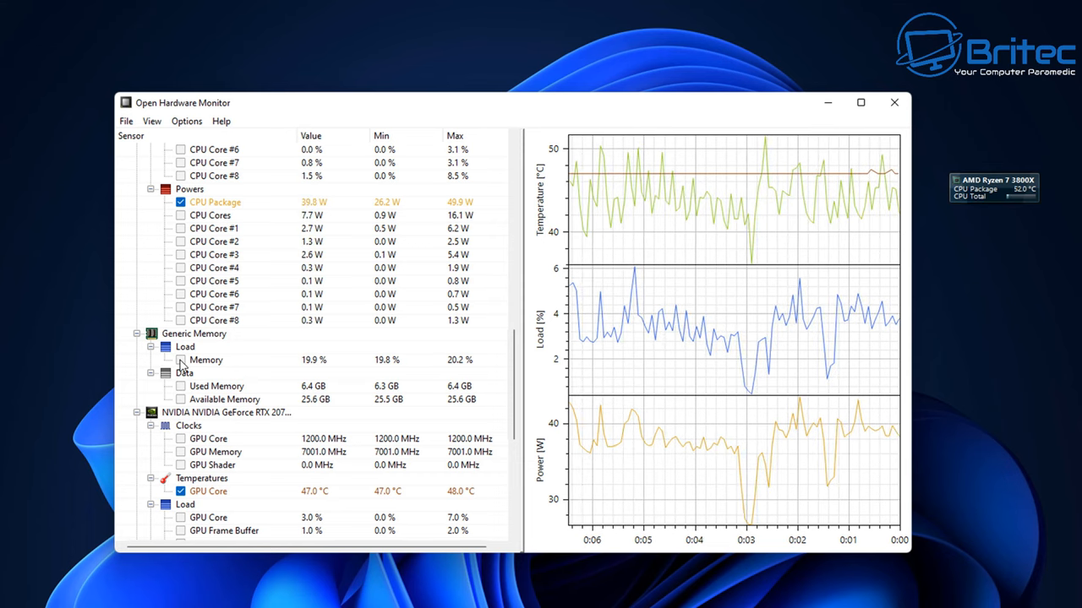
Add memory load and the GPU sensors to the desktop gadget as well
{"action": "right_click", "coordinate": [206, 358]}
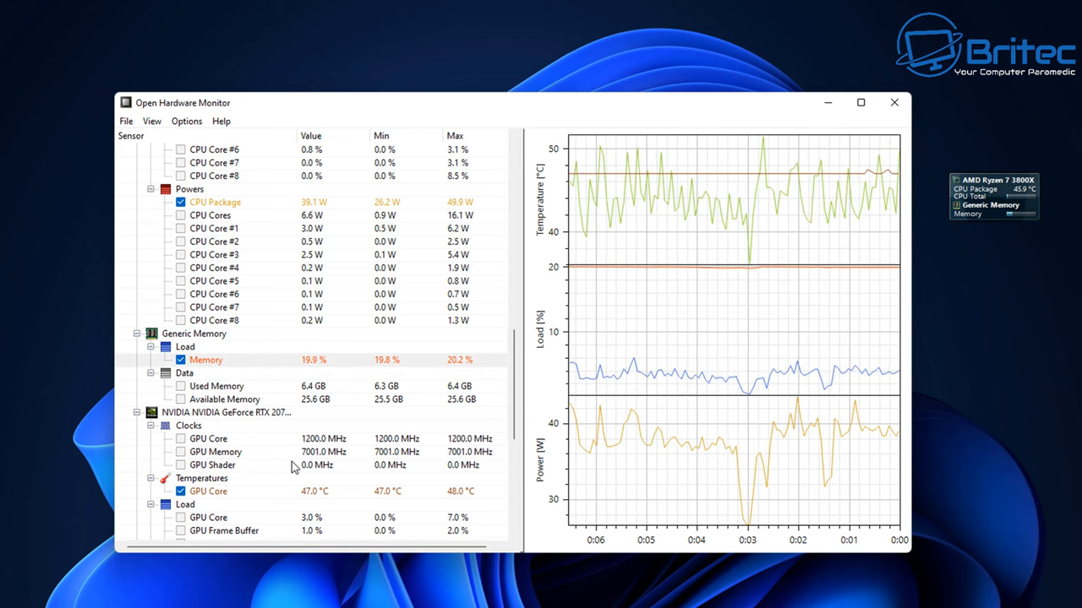
{"action": "mouse_move", "coordinate": [980, 228]}
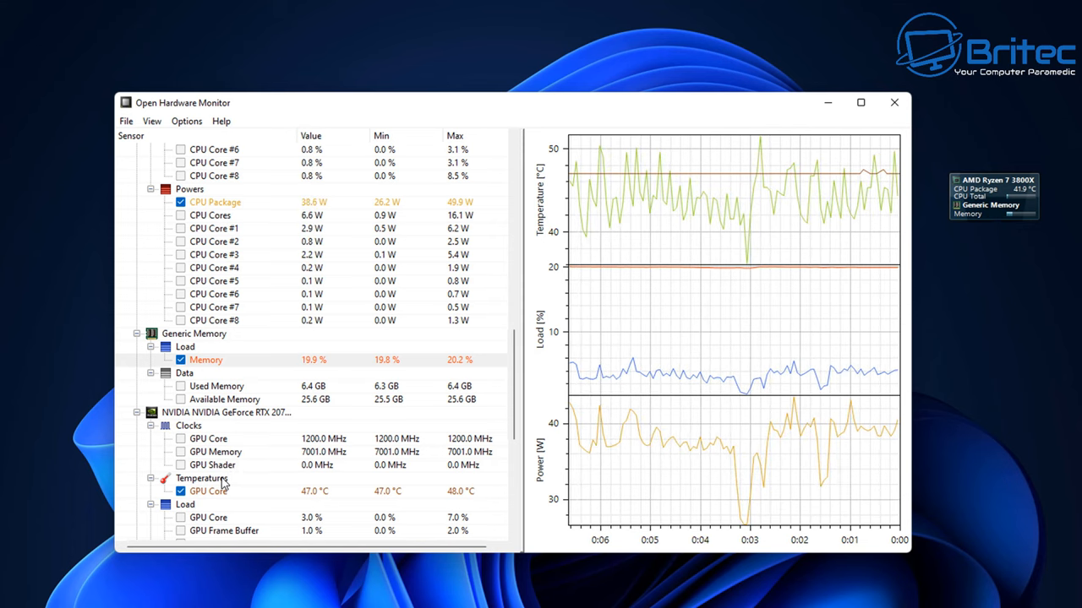
{"action": "mouse_move", "coordinate": [210, 497]}
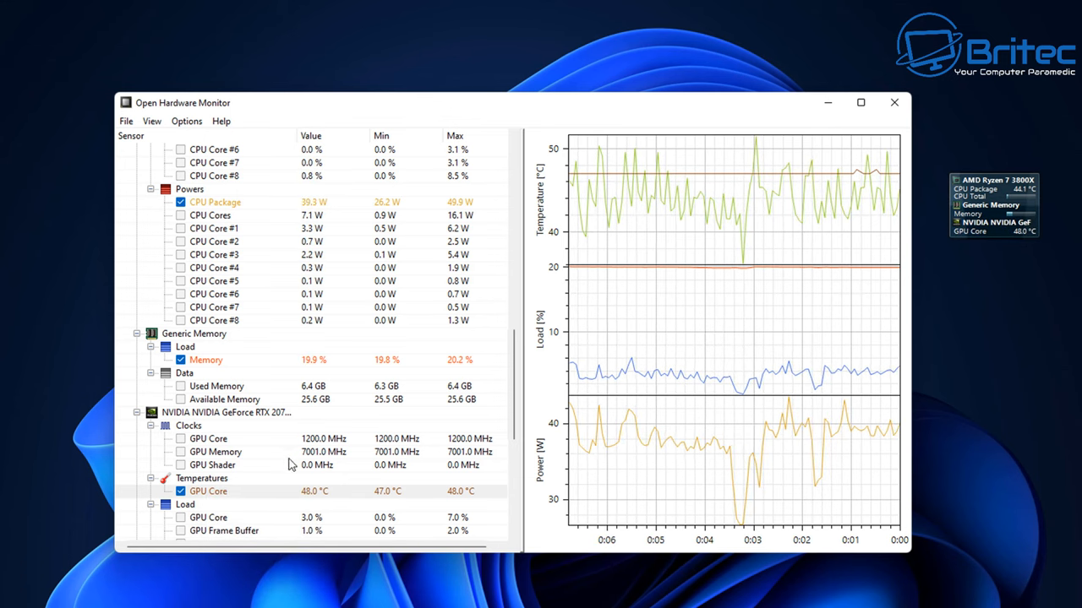
{"action": "scroll", "scroll_direction": "down", "scroll_amount": 3}
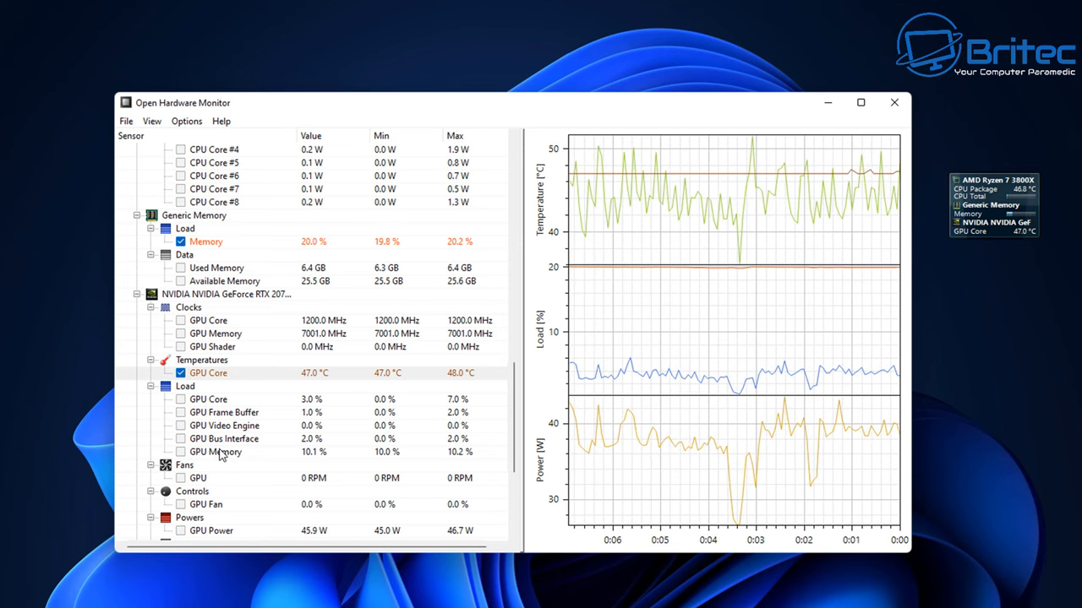
{"action": "right_click", "coordinate": [198, 476]}
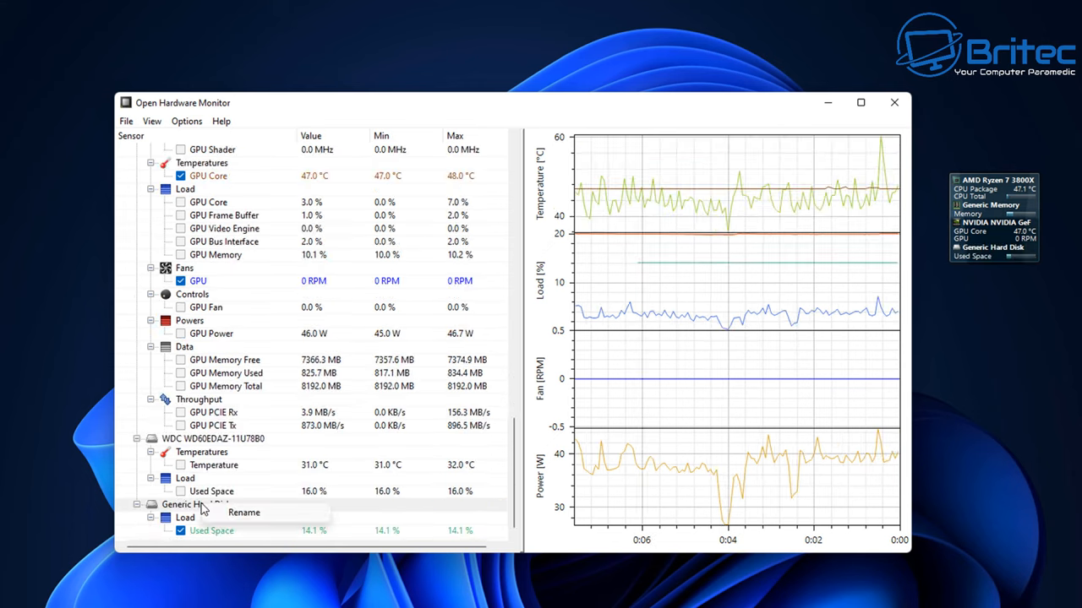
Rename the Generic Hard Disk drive to 'NVME'
{"action": "left_click", "coordinate": [243, 512]}
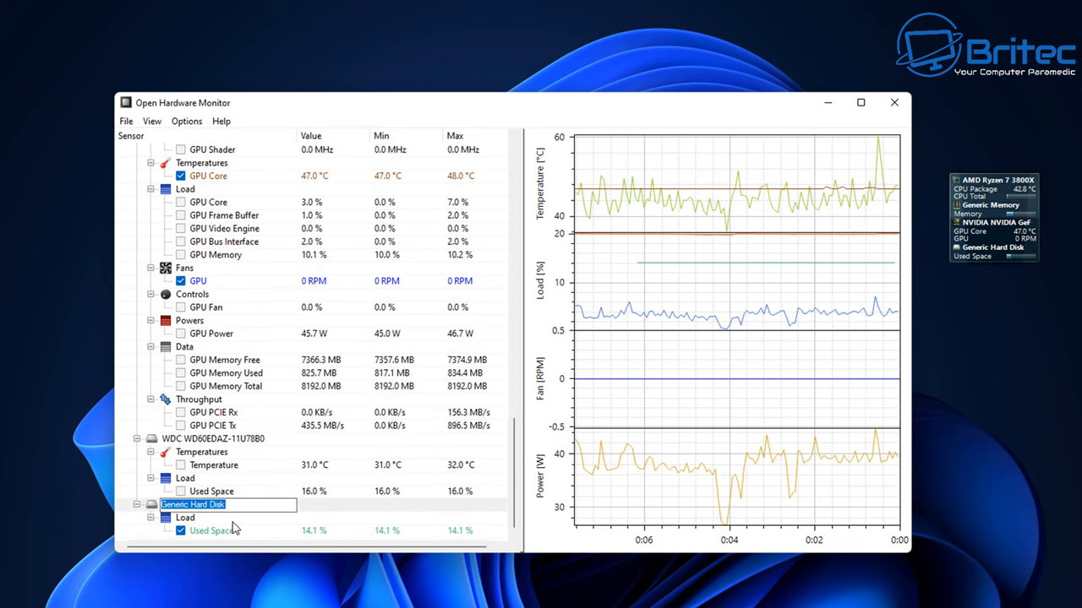
{"action": "type", "text": "NVME"}
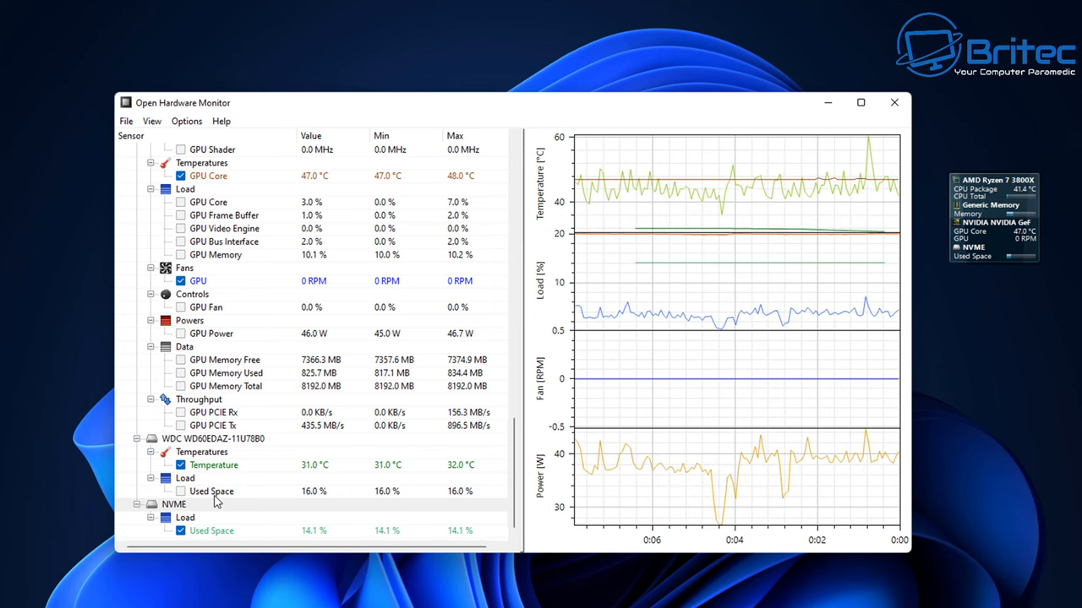
Rename the WDC hard drive to 'Storage'
{"action": "left_click", "coordinate": [179, 491]}
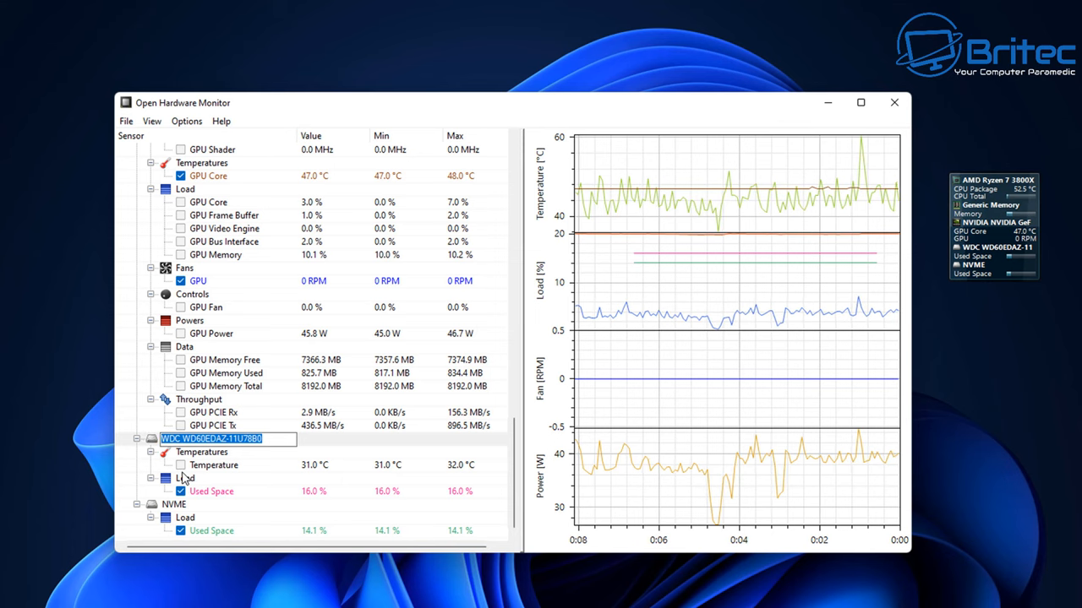
{"action": "type", "text": "Stora"}
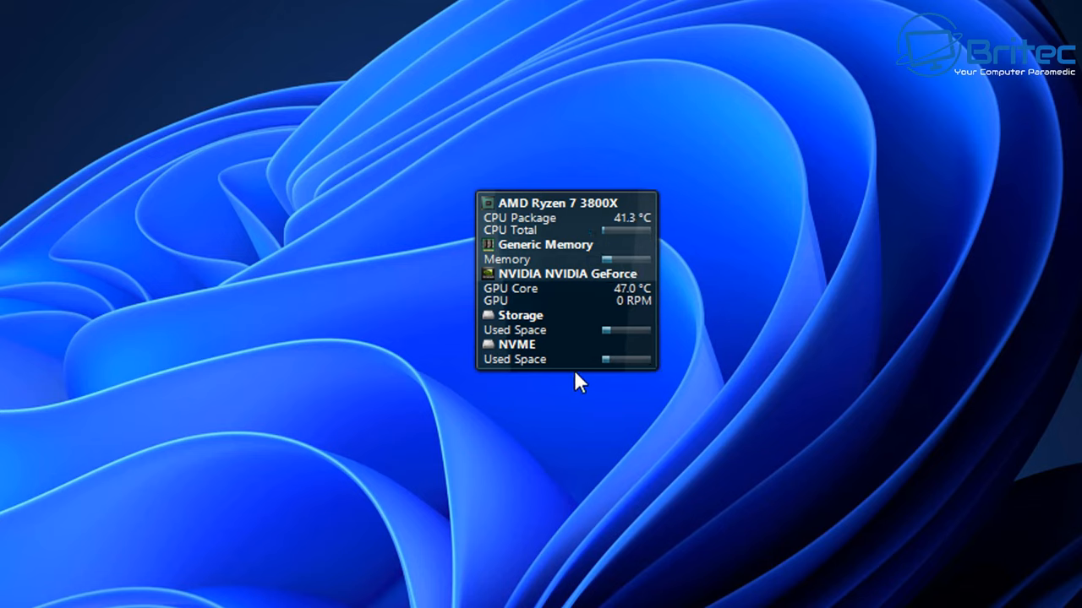
{"action": "mouse_move", "coordinate": [561, 203]}
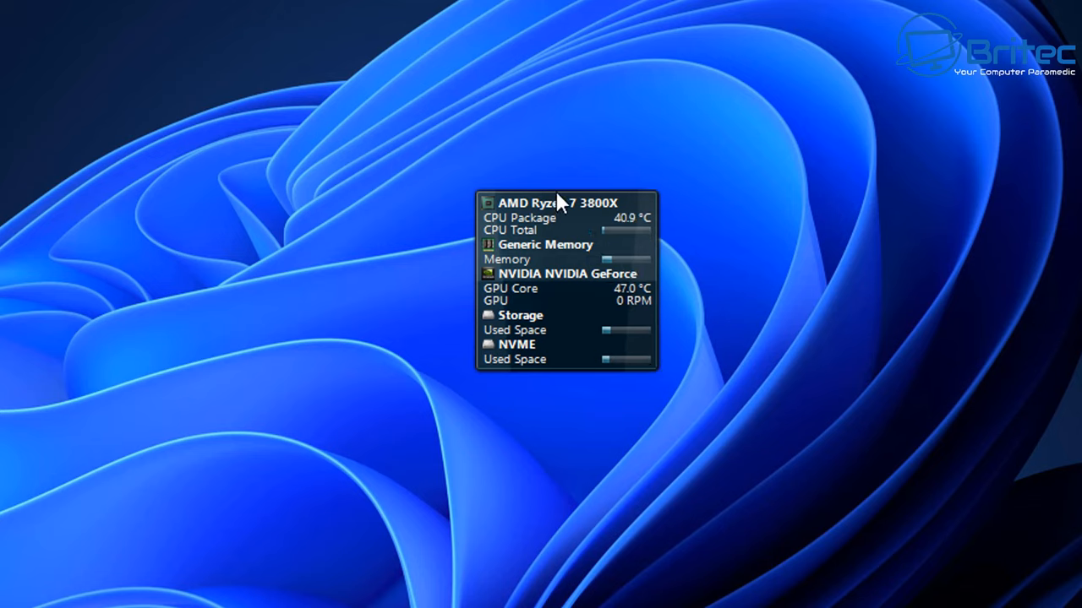
Reposition the desktop gadget and bring the main sensor window back up from the tray
{"action": "left_click_drag", "start_coordinate": [557, 203], "coordinate": [612, 230]}
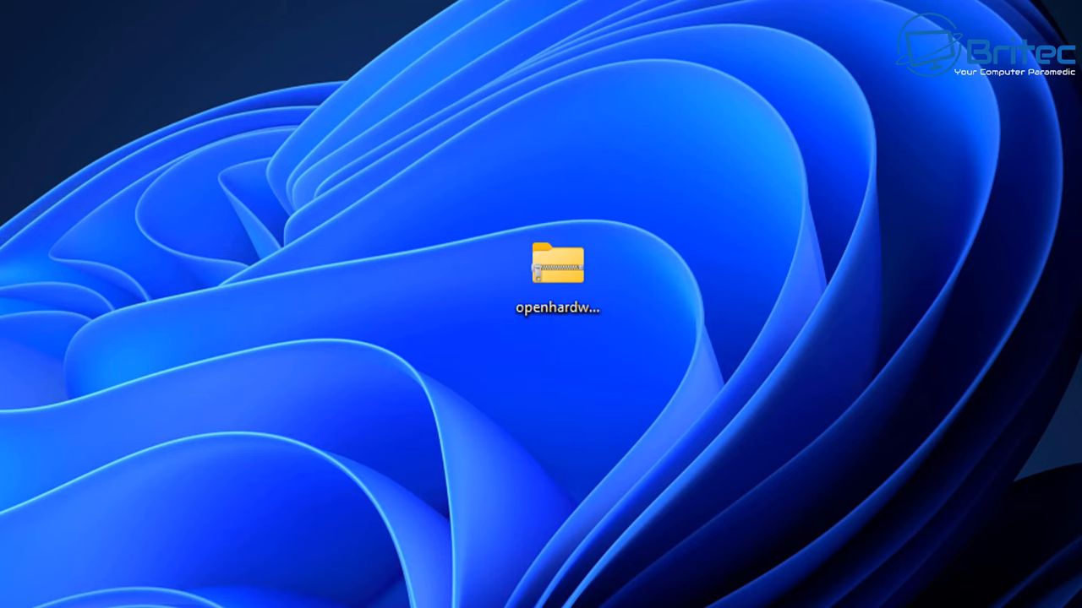
{"action": "double_click", "coordinate": [558, 263]}
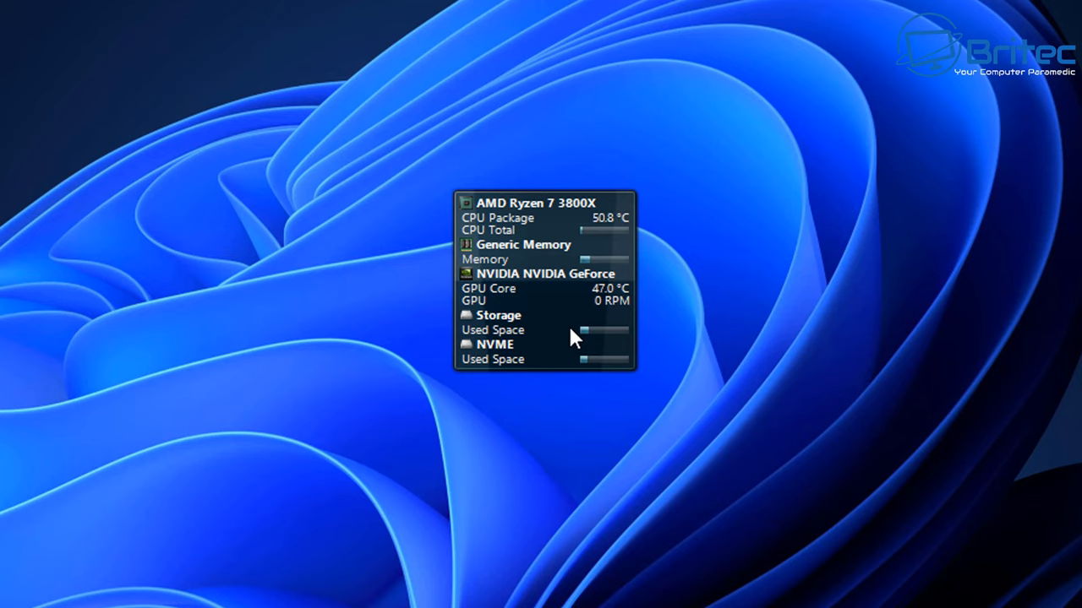
{"action": "mouse_move", "coordinate": [564, 317]}
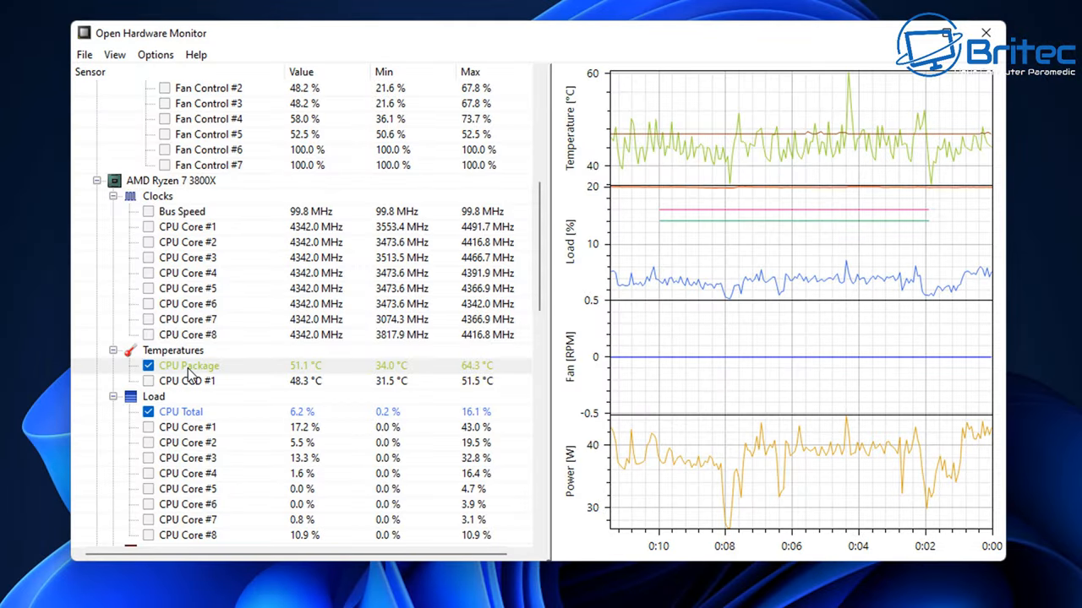
Give the CPU Package temperature graph a pale yellow pen colour
{"action": "right_click", "coordinate": [190, 365]}
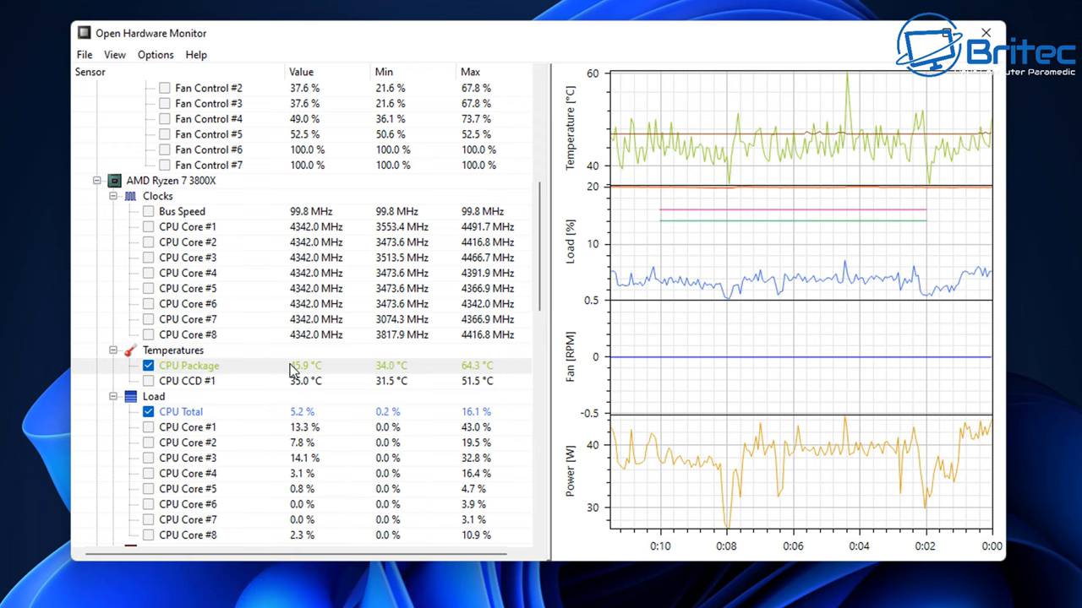
{"action": "right_click", "coordinate": [189, 365]}
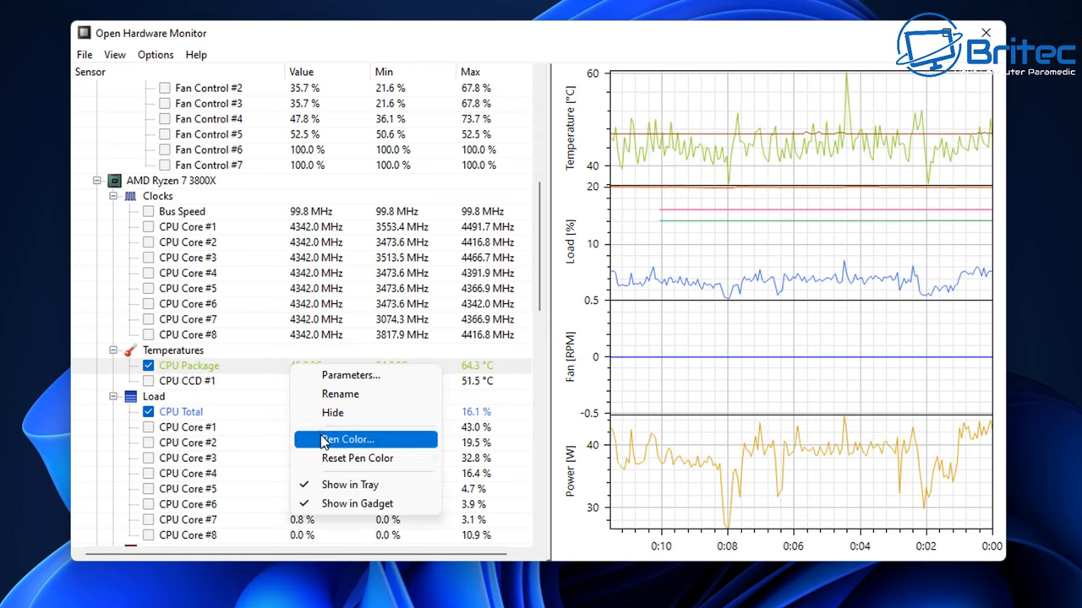
{"action": "left_click", "coordinate": [346, 439]}
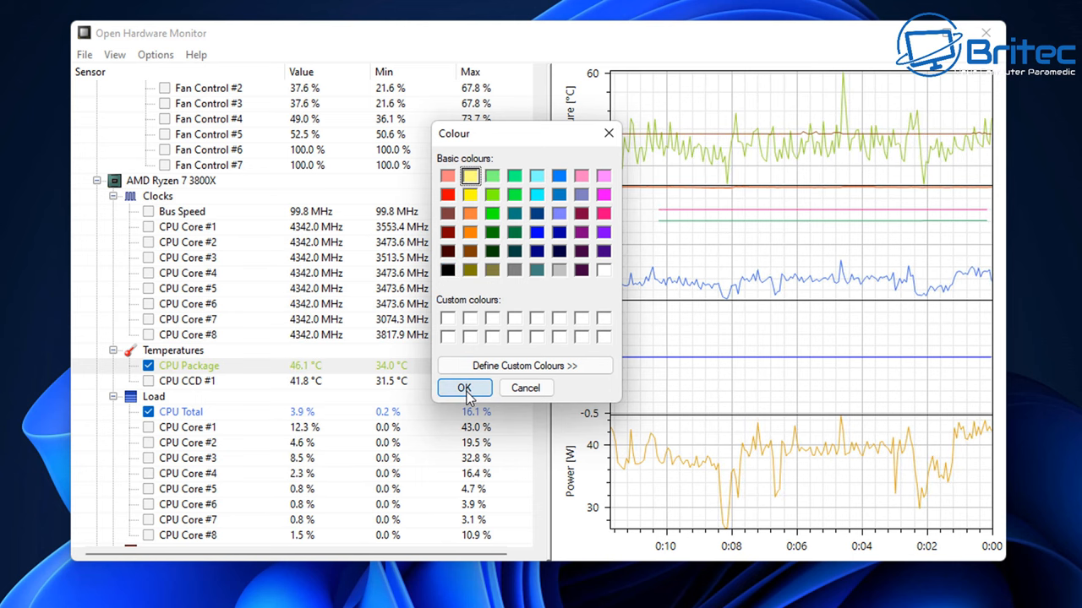
{"action": "left_click", "coordinate": [463, 387]}
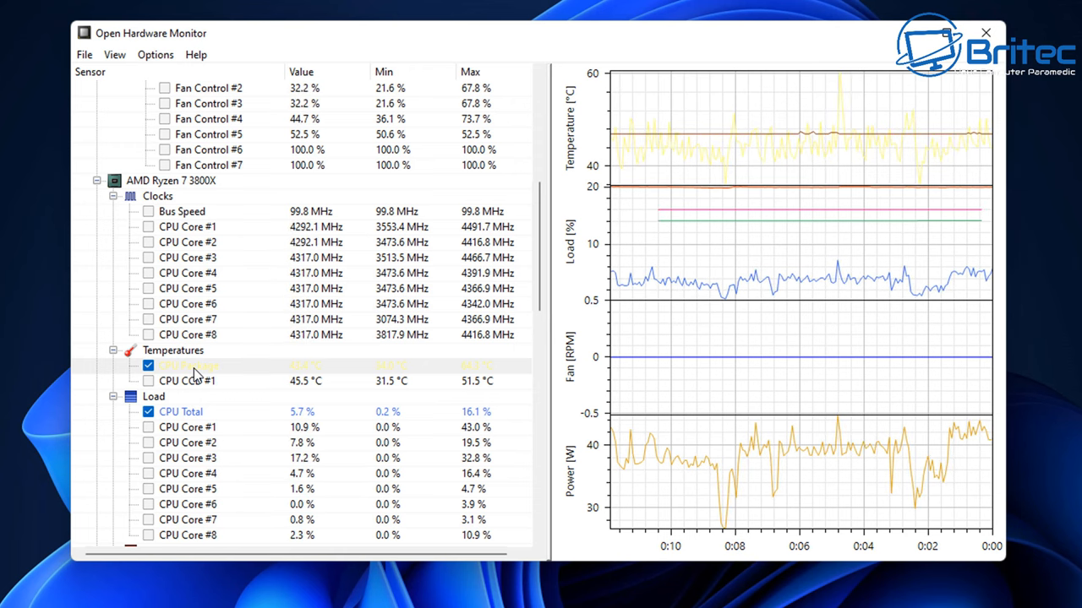
Show the CPU Package temperature reading in the system tray
{"action": "right_click", "coordinate": [189, 365]}
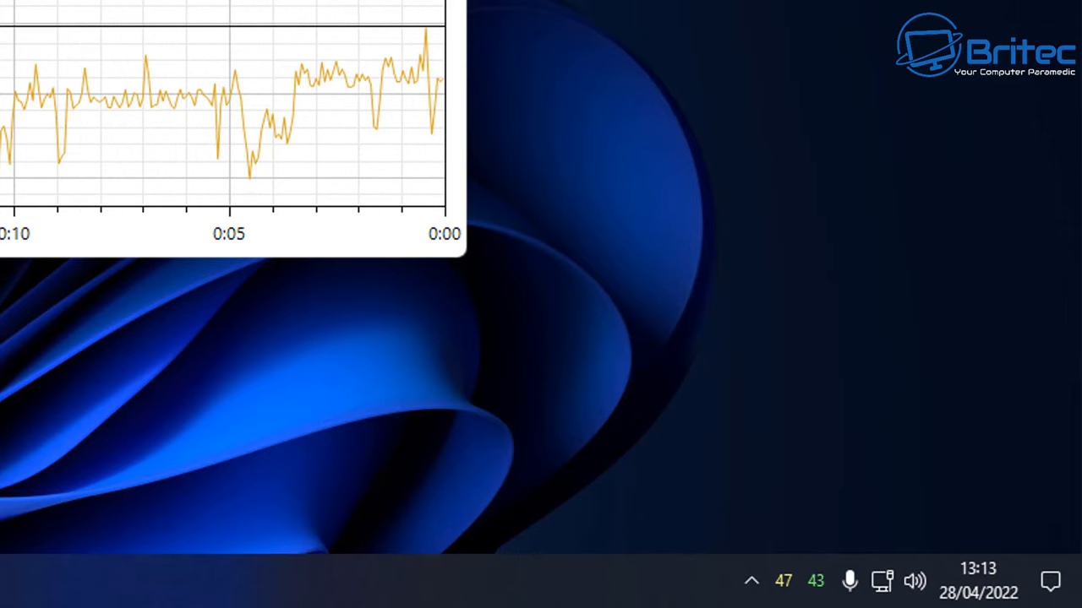
Check the CPU Package sensor options, then close the main window leaving the gadget
{"action": "right_click", "coordinate": [279, 201]}
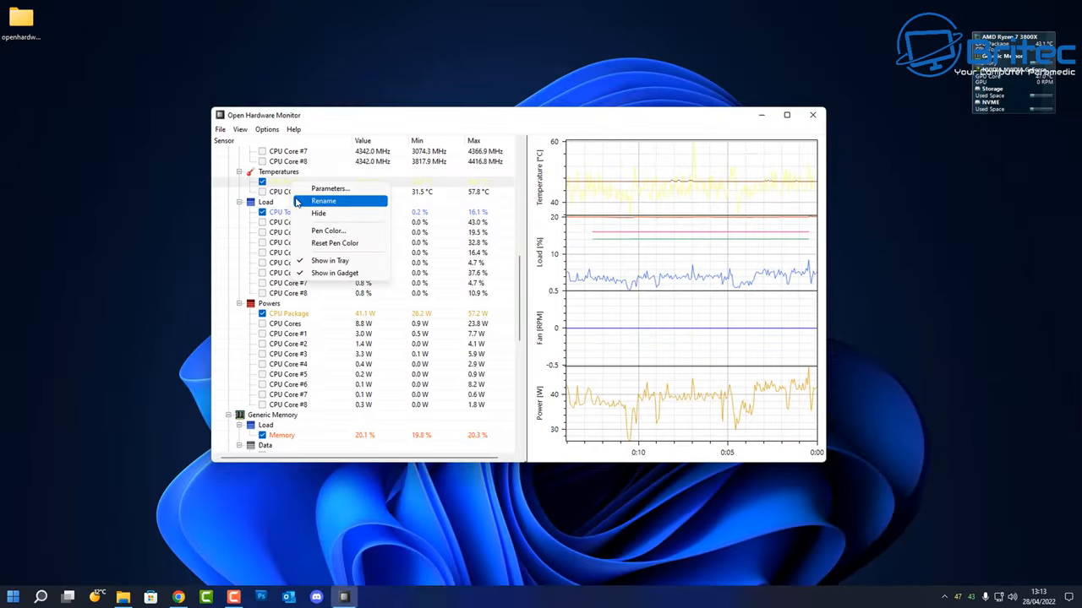
{"action": "mouse_move", "coordinate": [335, 243]}
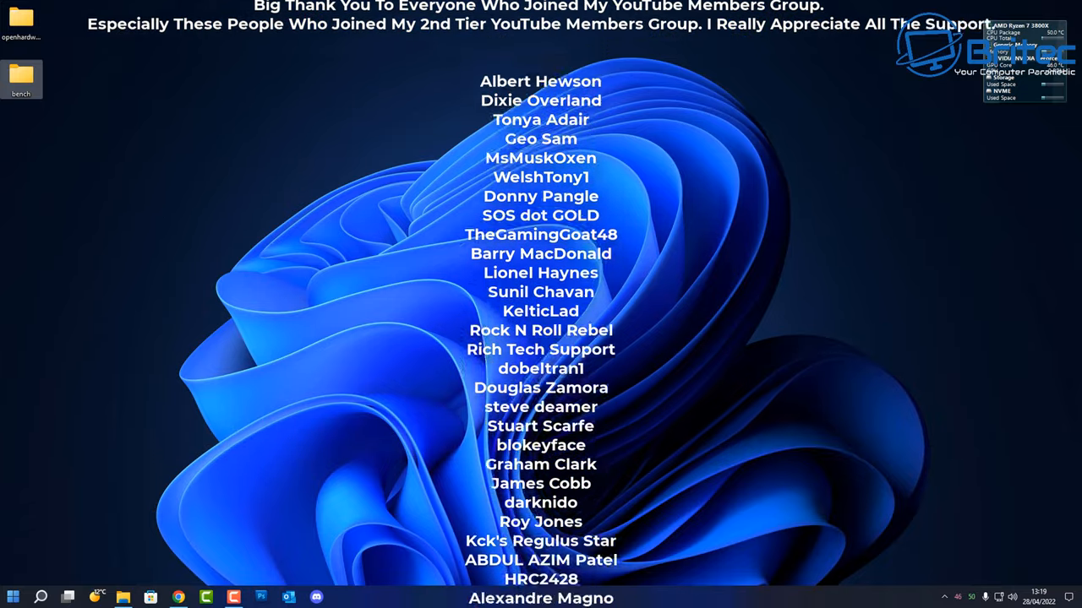
{"action": "scroll", "scroll_direction": "down", "scroll_amount": 3}
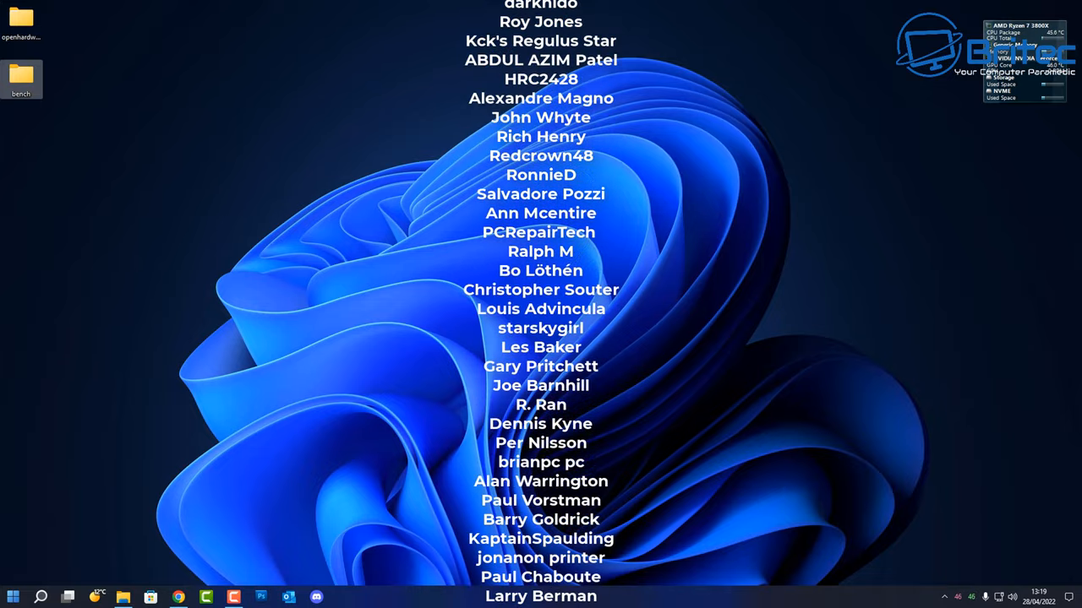
{"action": "scroll", "scroll_direction": "down", "scroll_amount": 3}
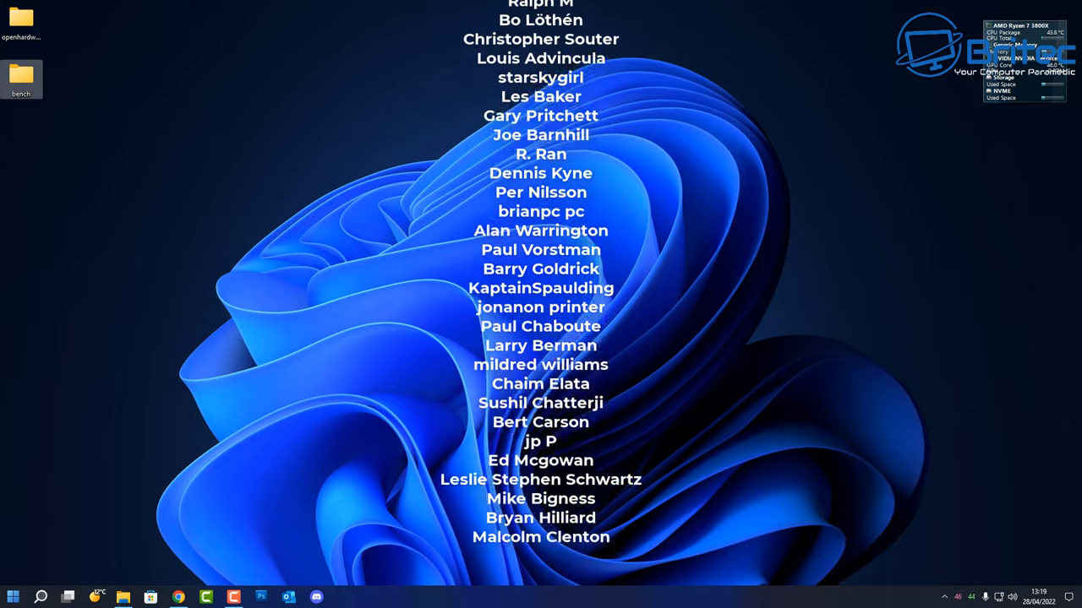